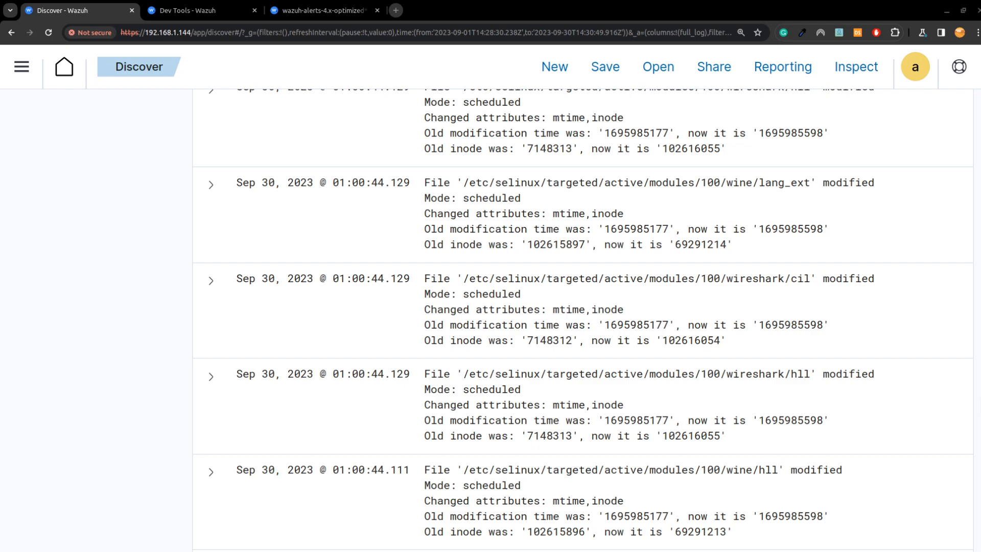
{"action": "mouse_move", "coordinate": [211, 282]}
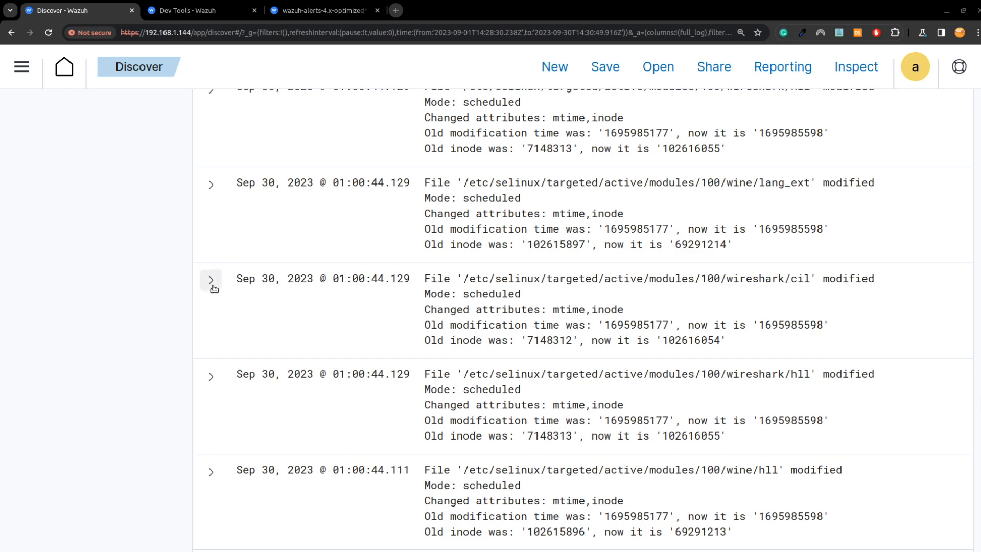
{"action": "mouse_move", "coordinate": [385, 300]}
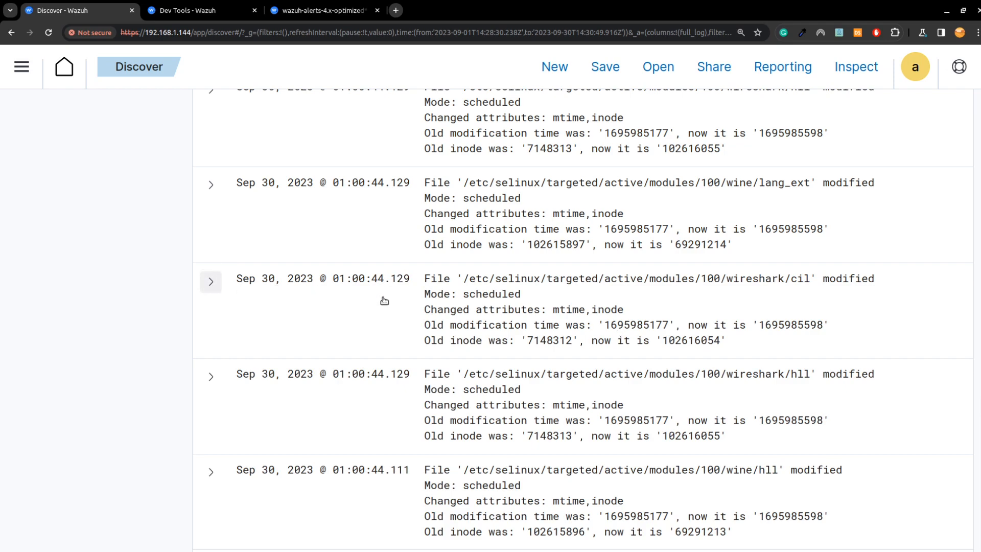
Expand the Sep 30 wireshark/cil alert and review its full_log text and remaining fields
{"action": "left_click", "coordinate": [211, 282]}
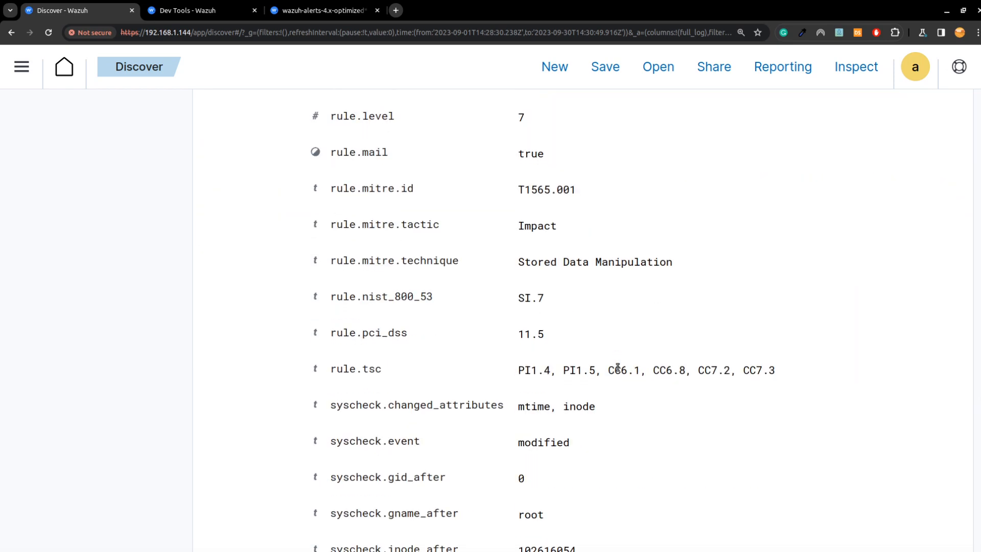
{"action": "scroll", "scroll_direction": "down", "scroll_amount": 3}
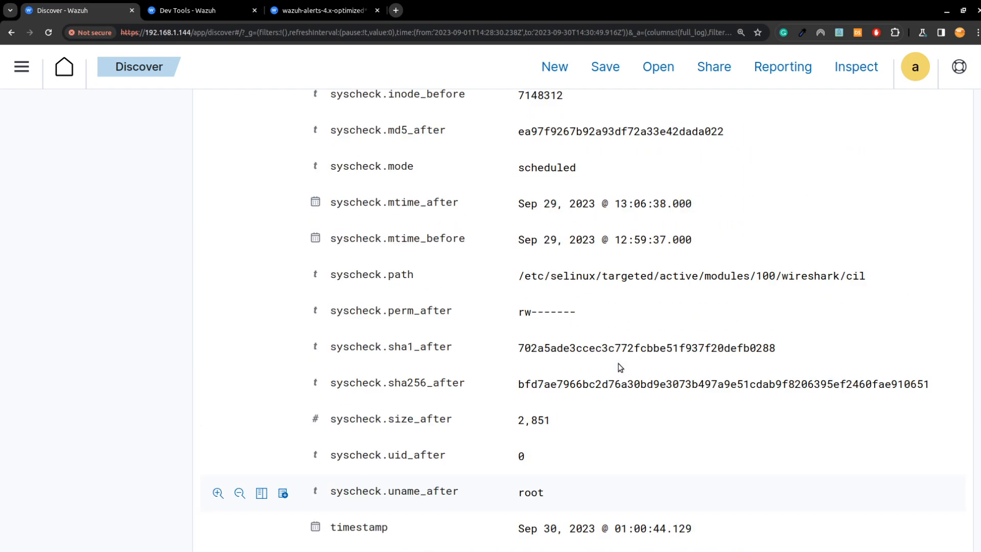
{"action": "scroll", "scroll_direction": "down", "scroll_amount": 3}
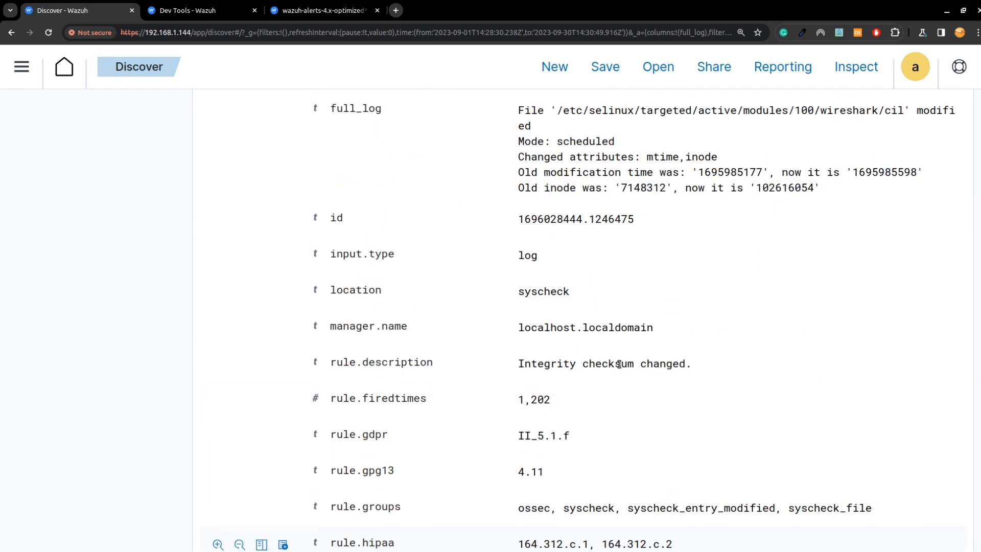
{"action": "scroll", "scroll_direction": "up", "scroll_amount": 3}
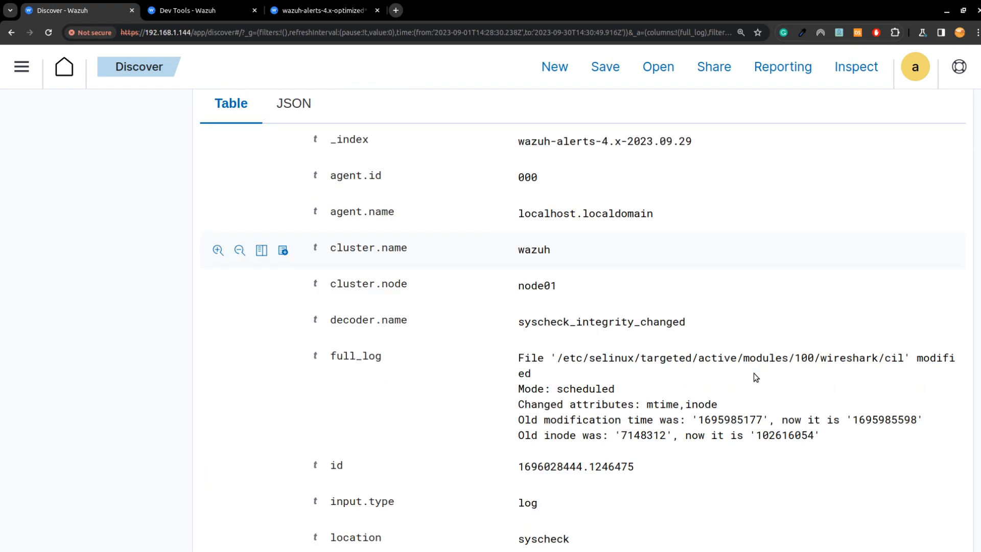
{"action": "scroll", "scroll_direction": "down", "scroll_amount": 3}
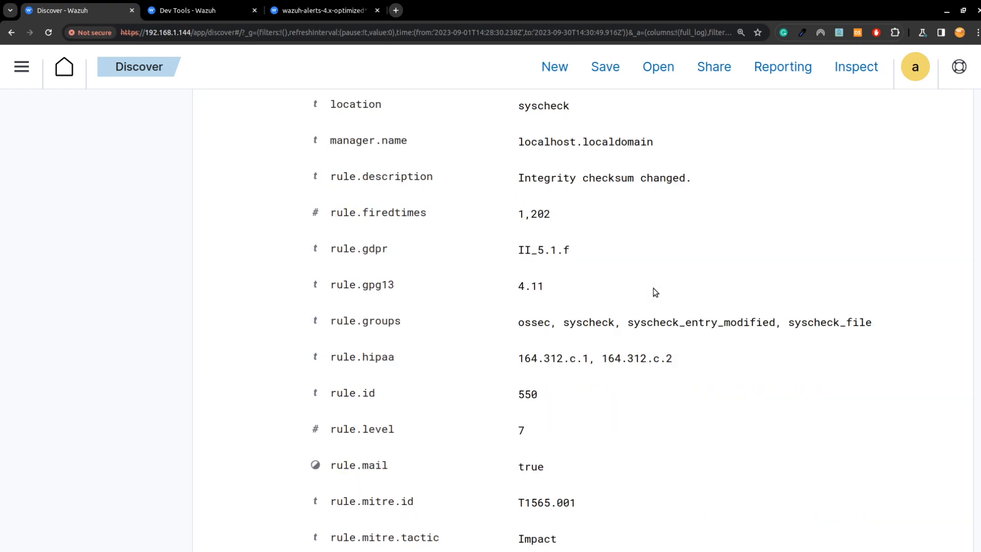
{"action": "scroll", "scroll_direction": "down", "scroll_amount": 3}
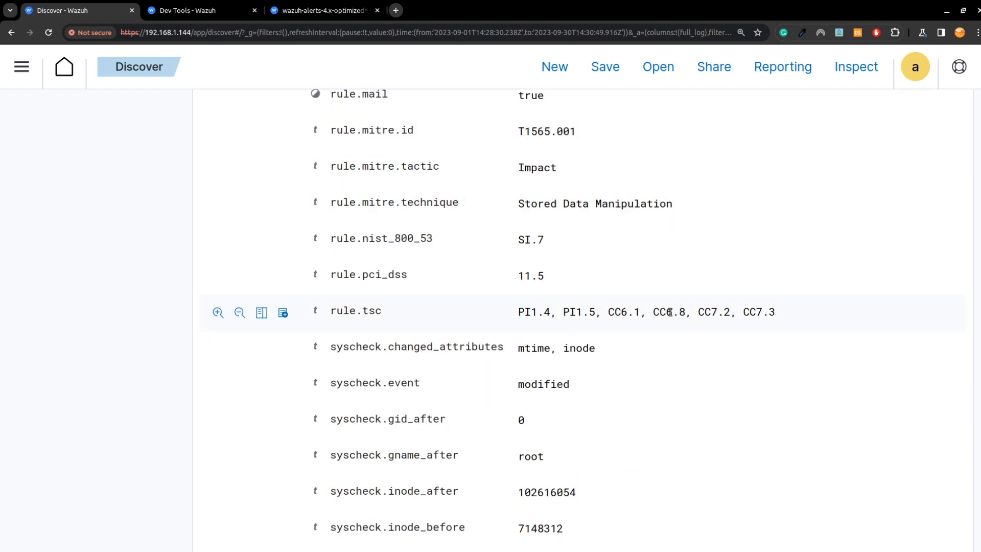
{"action": "scroll", "scroll_direction": "down", "scroll_amount": 3}
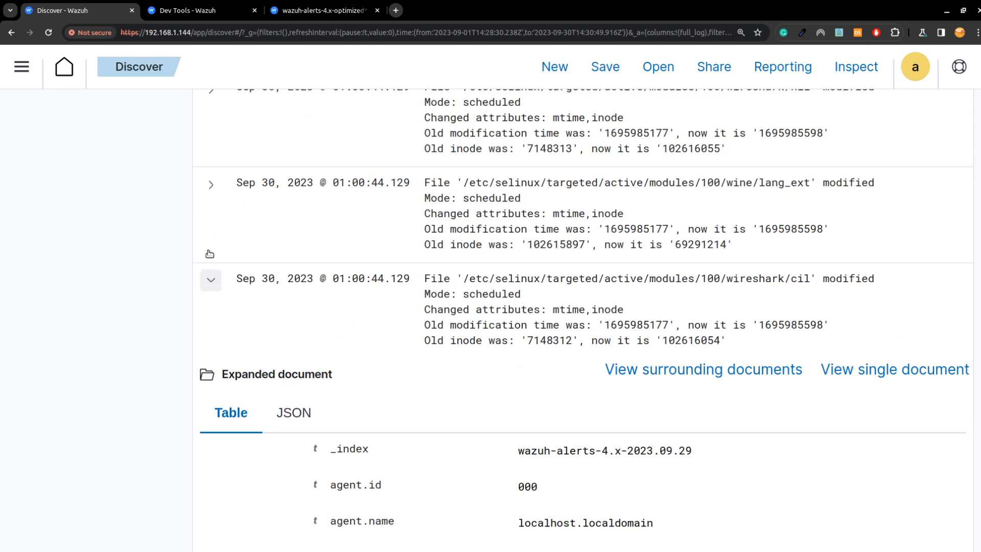
In the Dev Tools console, create the remove_field ingest pipeline
{"action": "left_click", "coordinate": [181, 10]}
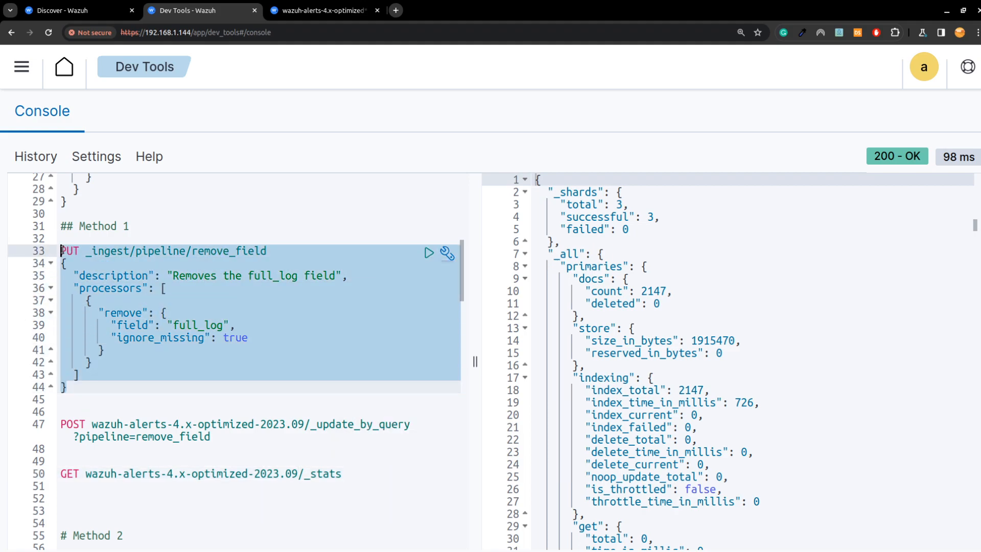
{"action": "left_click", "coordinate": [428, 254]}
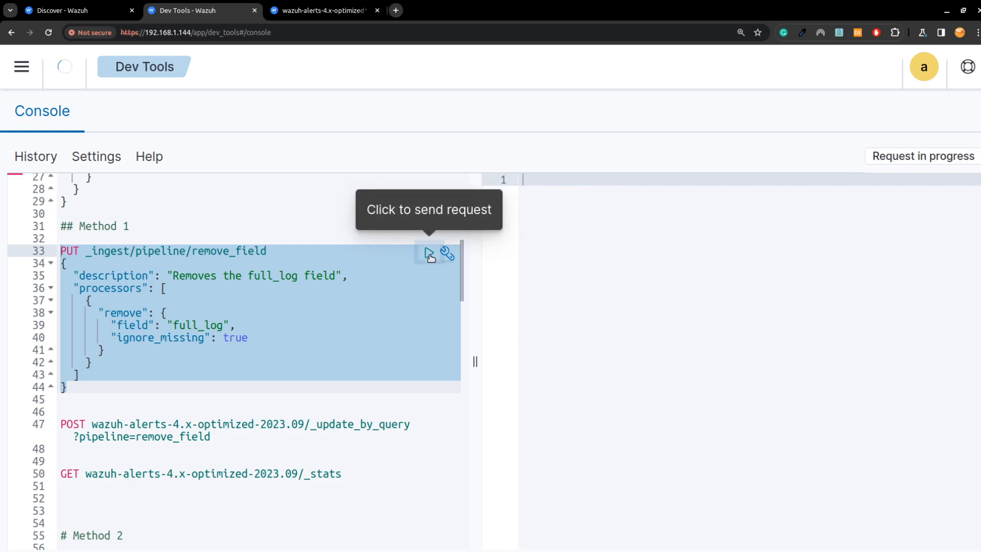
{"action": "left_click", "coordinate": [429, 253]}
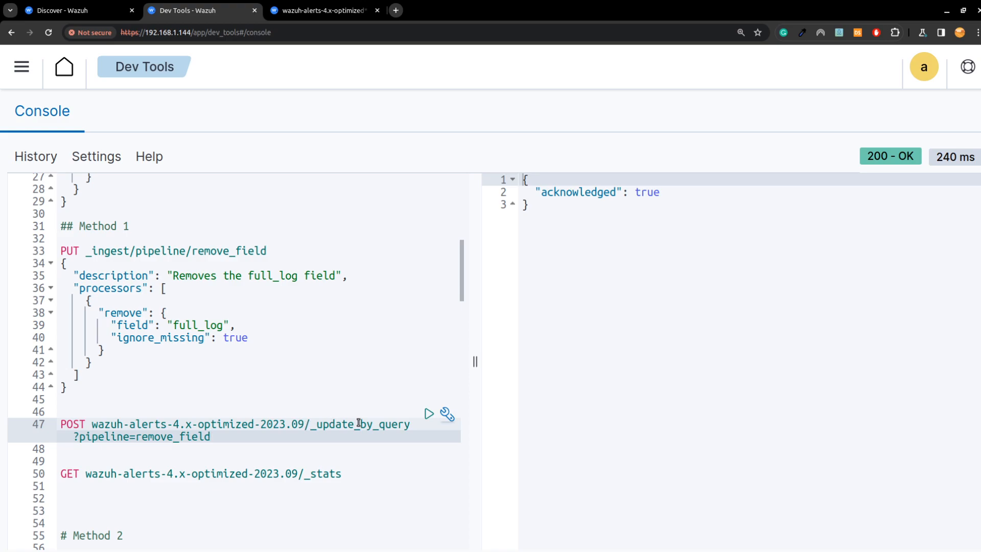
{"action": "left_click", "coordinate": [335, 425]}
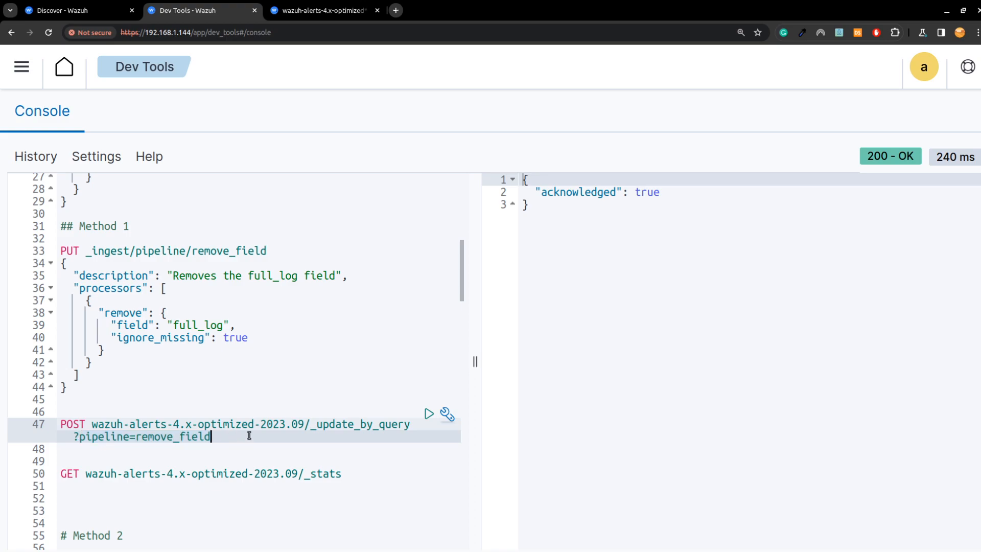
Update 2147 September optimized-index alerts via update_by_query, then fetch fresh index stats
{"action": "left_click", "coordinate": [428, 413]}
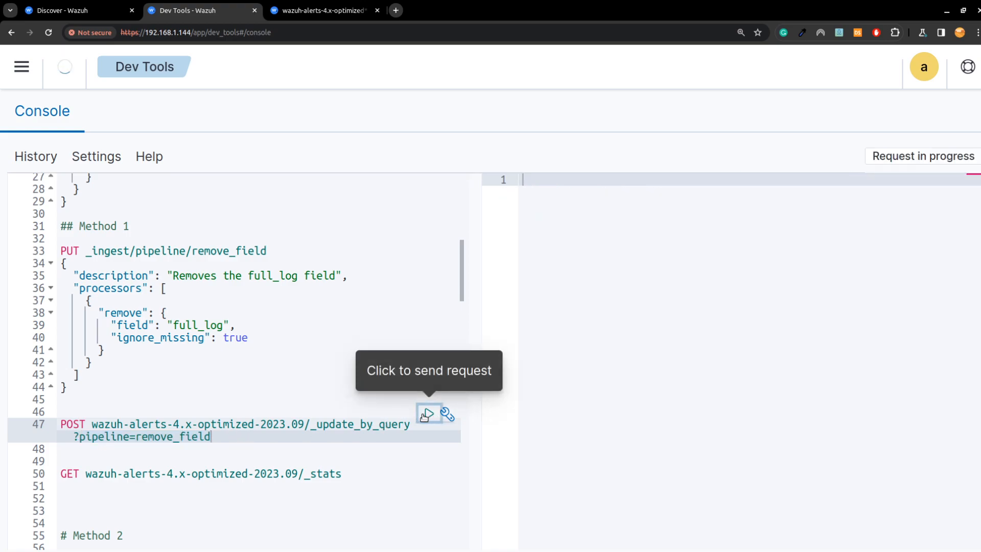
{"action": "left_click", "coordinate": [429, 414]}
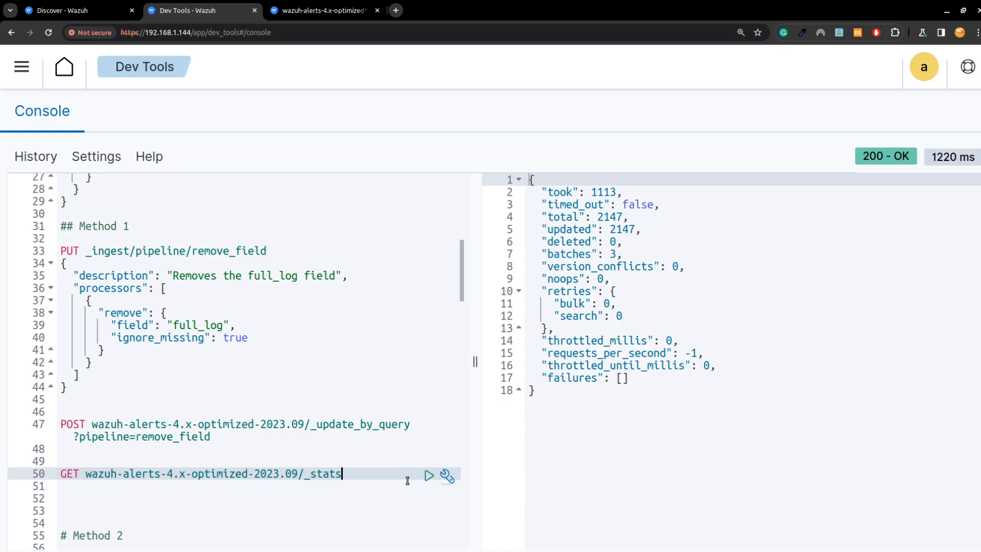
{"action": "mouse_move", "coordinate": [428, 477]}
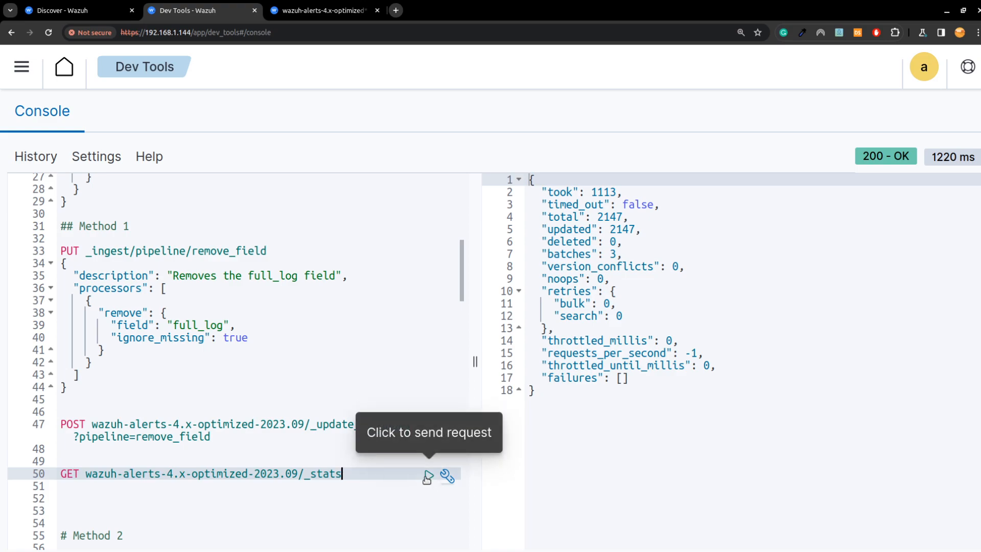
{"action": "left_click", "coordinate": [428, 475]}
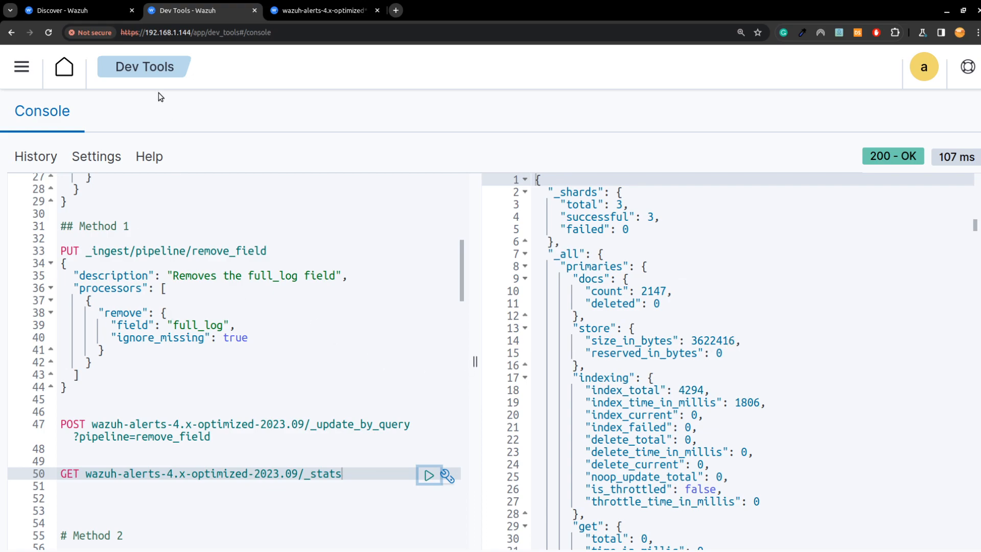
Return to Discover showing the September alerts with 3,702 hits and the full_log column
{"action": "left_click", "coordinate": [72, 10]}
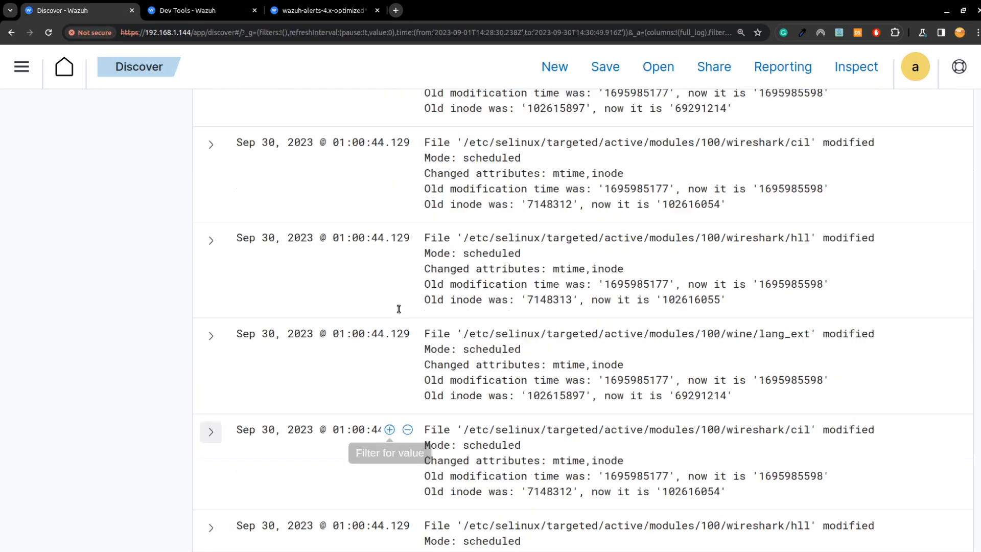
{"action": "scroll", "scroll_direction": "down", "scroll_amount": 3}
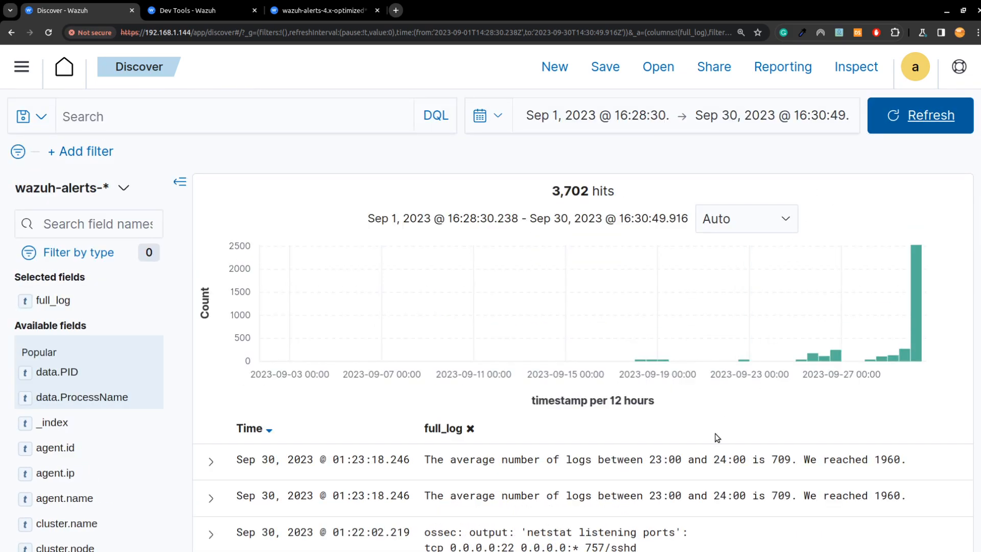
{"action": "mouse_move", "coordinate": [581, 435]}
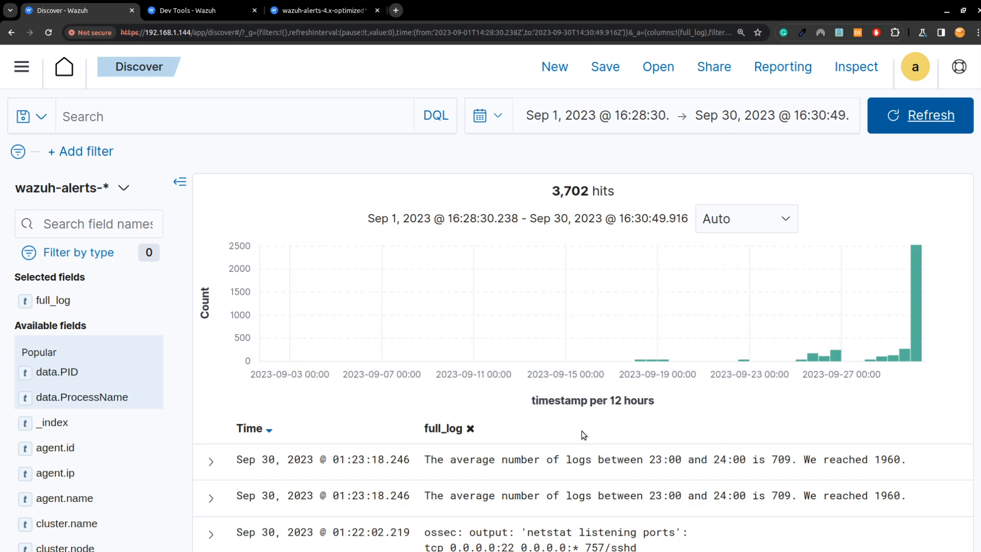
Apply a 'full_log: exists' filter cutting hits to 1,822, then remove it again
{"action": "left_click", "coordinate": [81, 151]}
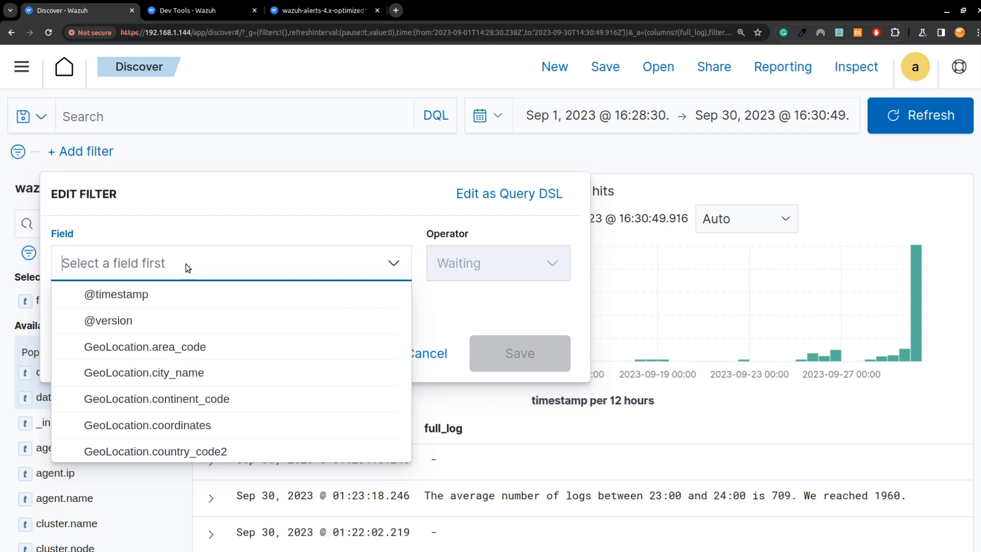
{"action": "type", "text": "full"}
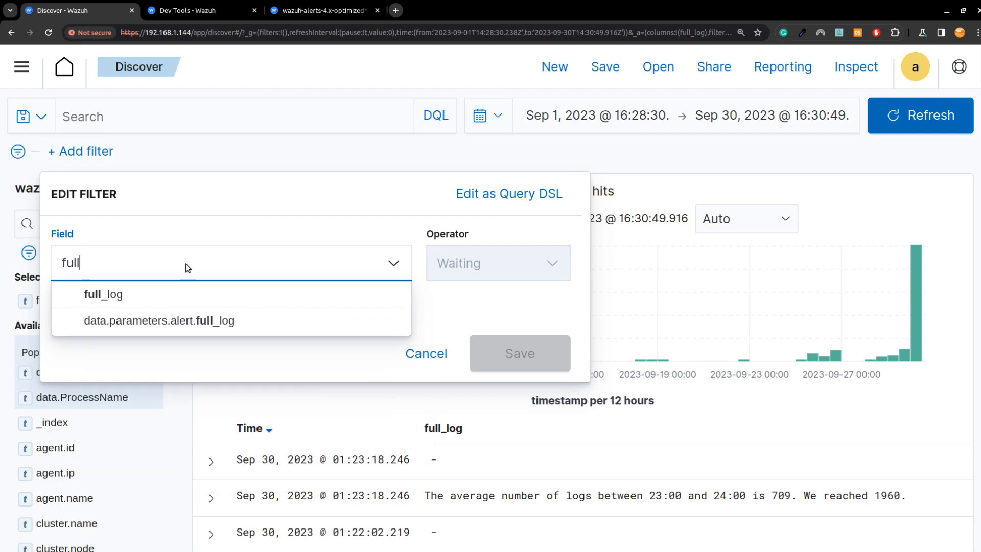
{"action": "left_click", "coordinate": [103, 294]}
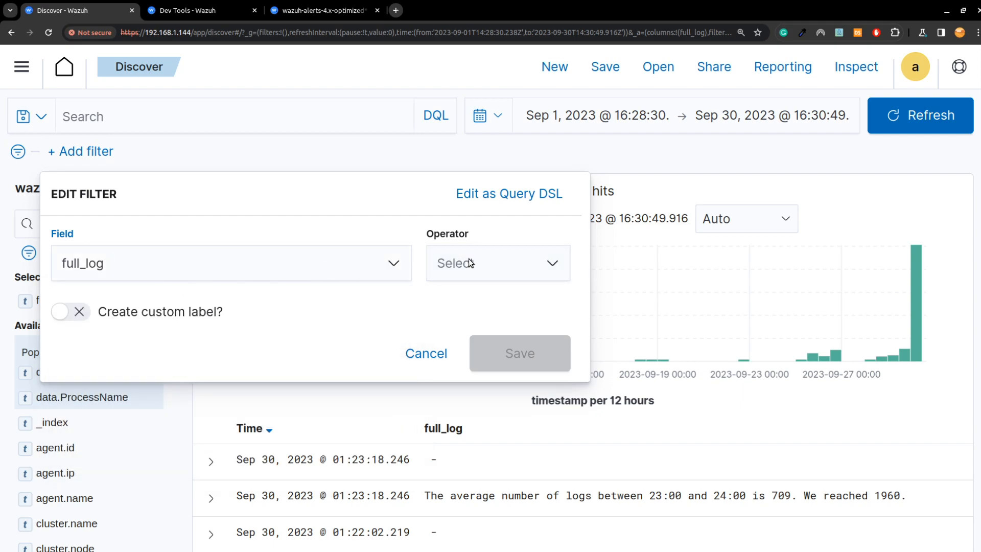
{"action": "left_click", "coordinate": [496, 263]}
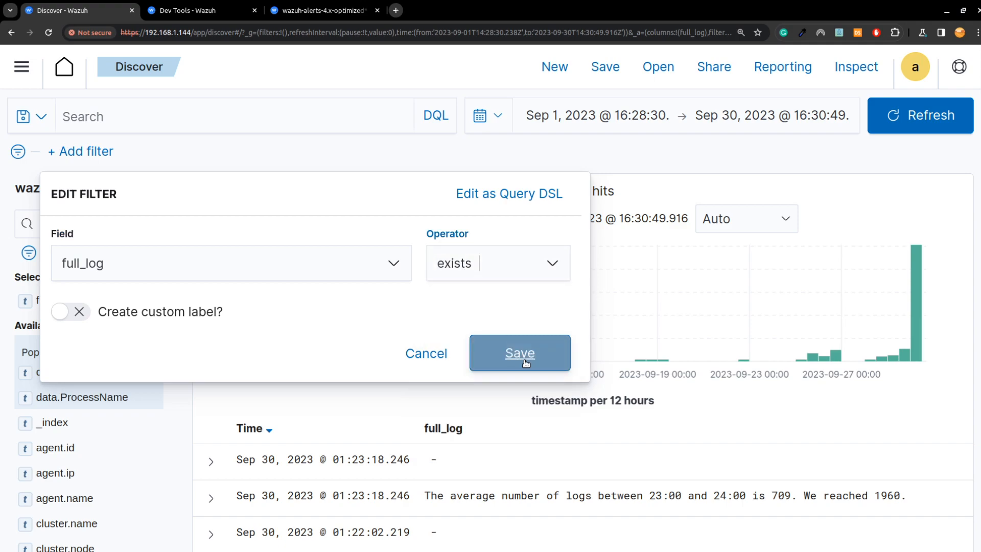
{"action": "left_click", "coordinate": [519, 352]}
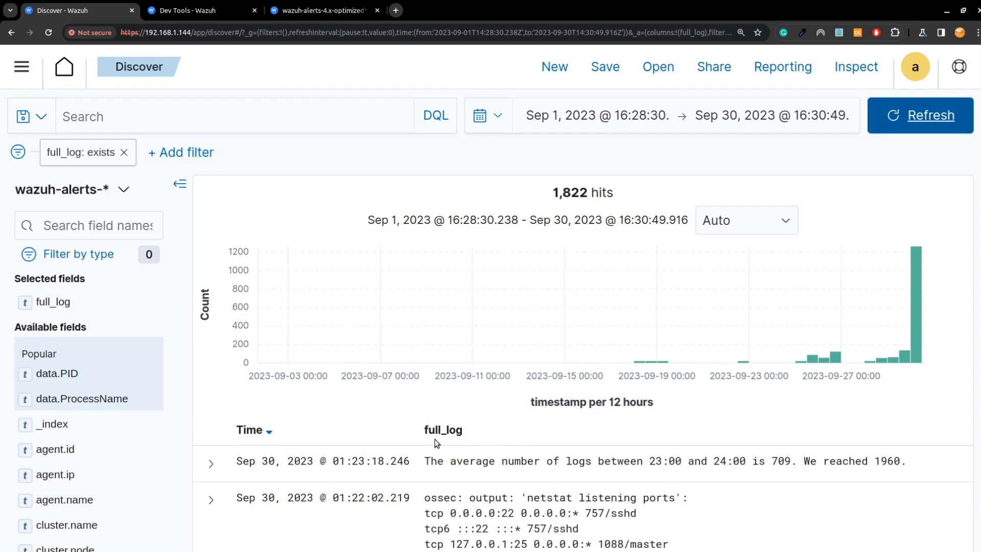
{"action": "mouse_move", "coordinate": [125, 155]}
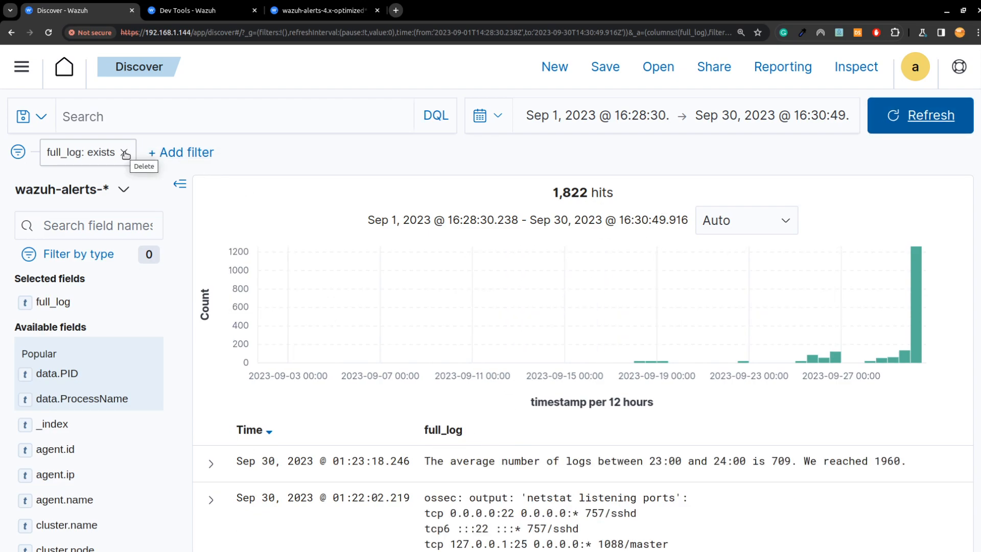
{"action": "left_click", "coordinate": [126, 153]}
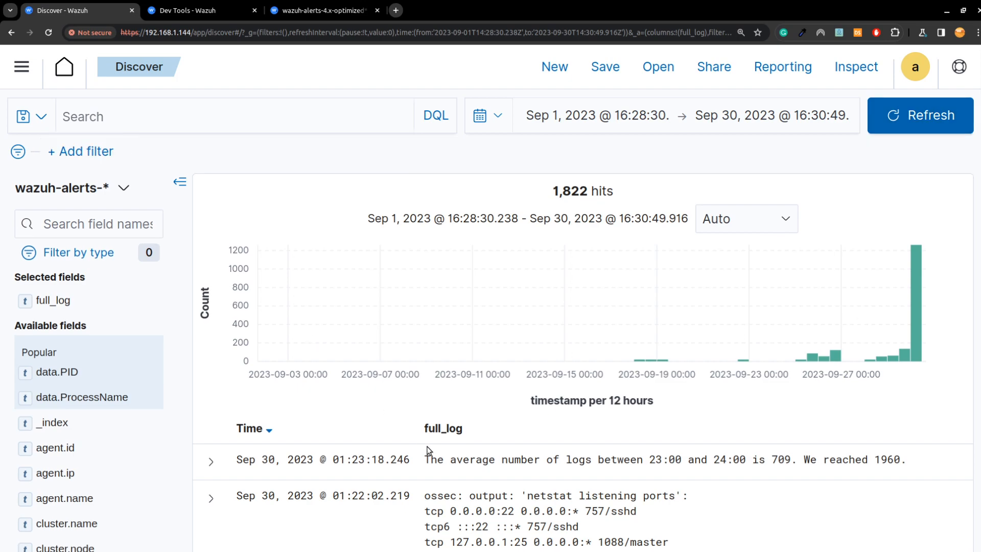
Refresh the unfiltered September search to 3,702 hits and expand an alert with empty full_log
{"action": "left_click", "coordinate": [920, 116]}
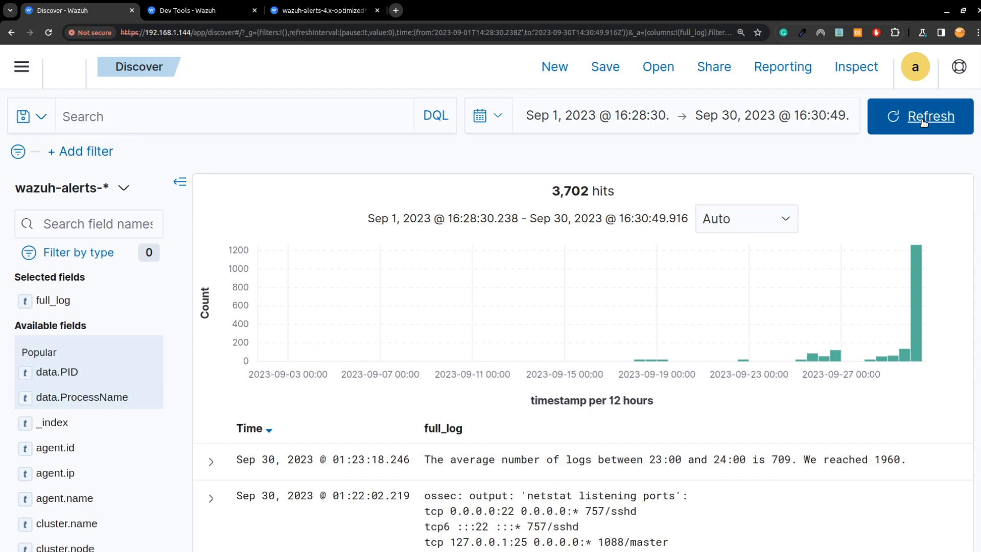
{"action": "scroll", "scroll_direction": "down", "scroll_amount": 3}
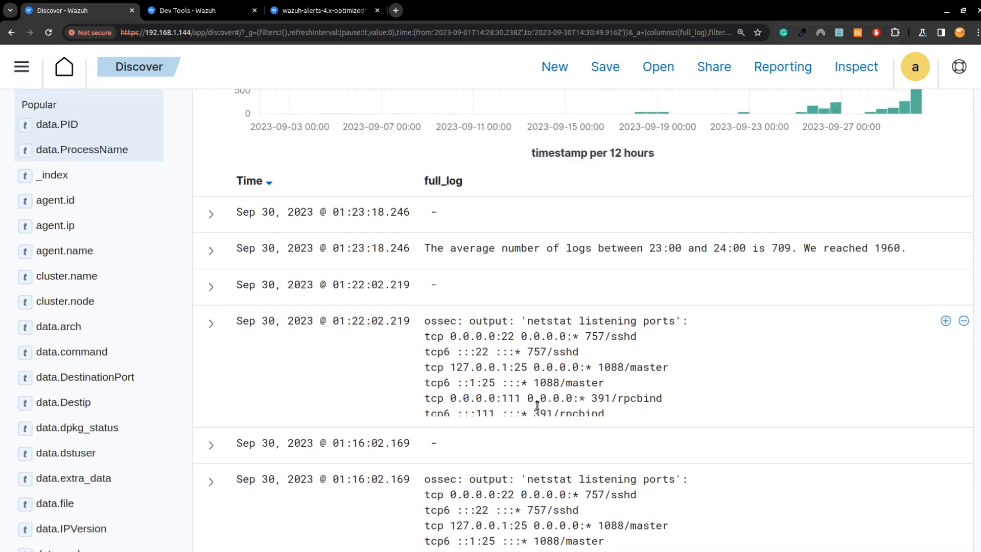
{"action": "left_click", "coordinate": [210, 446]}
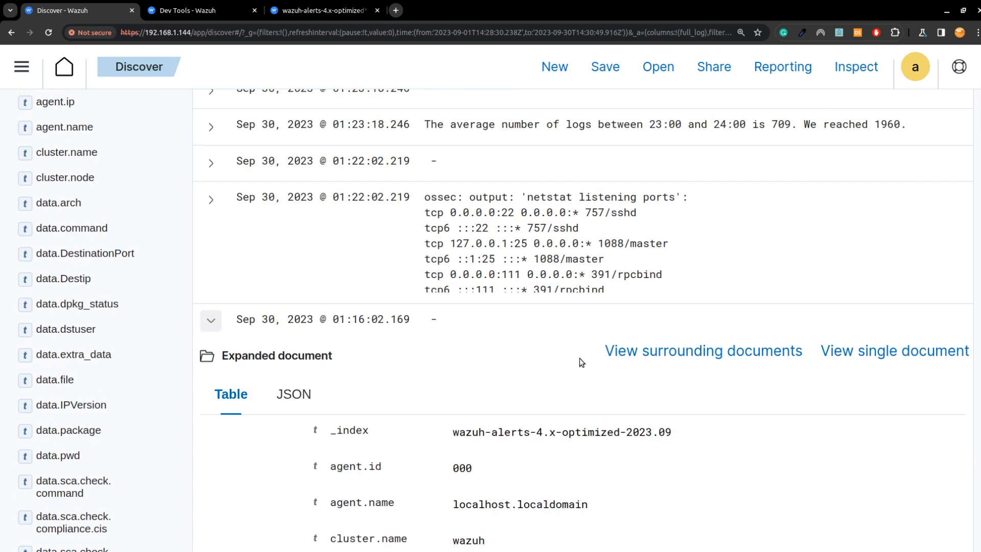
{"action": "scroll", "scroll_direction": "down", "scroll_amount": 3}
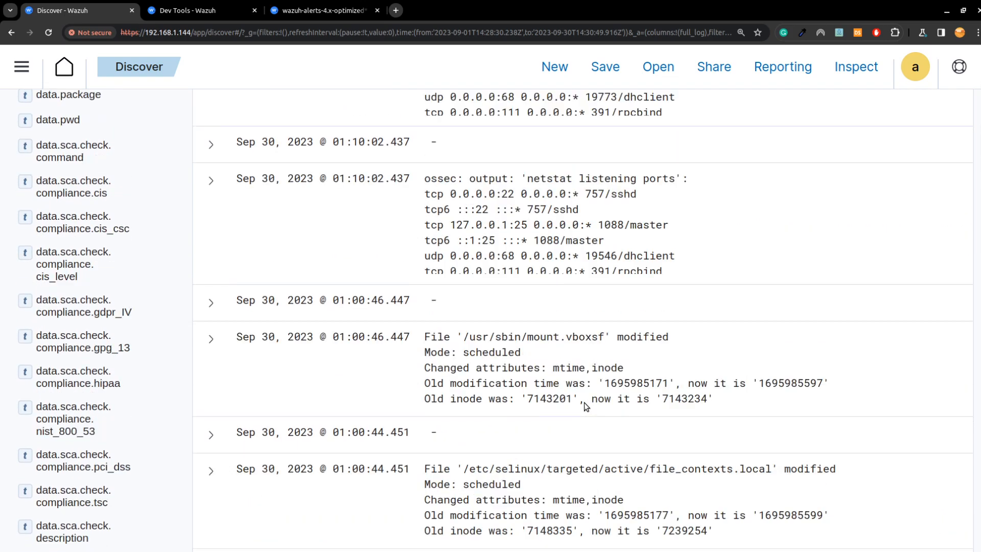
Inspect another September alert's fields, collapse it and return to the Dev Tools console
{"action": "left_click", "coordinate": [210, 258]}
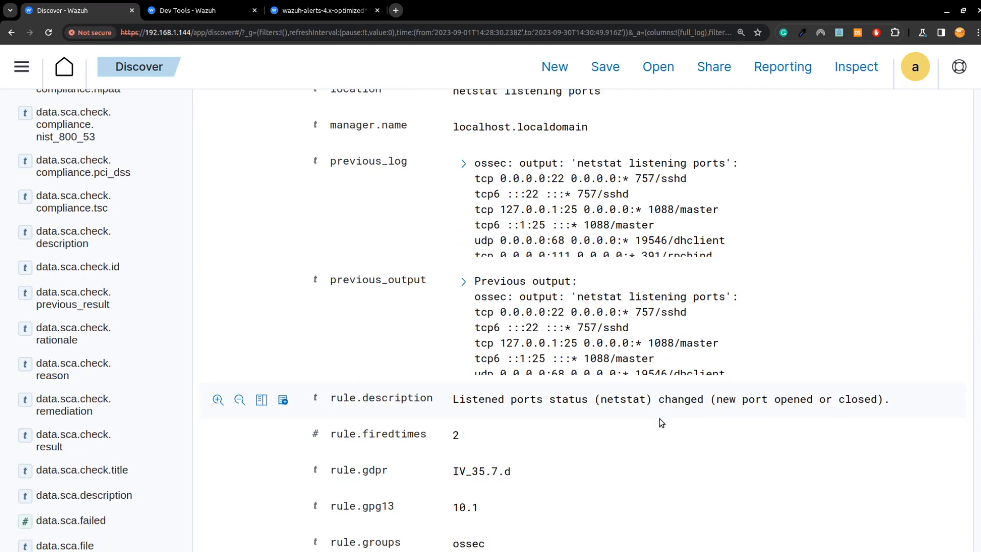
{"action": "scroll", "scroll_direction": "down", "scroll_amount": 3}
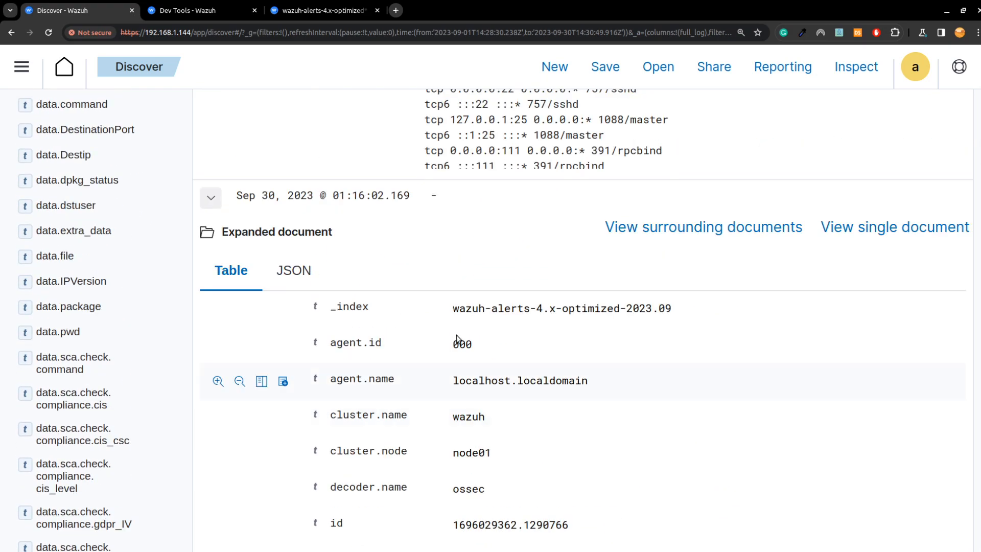
{"action": "left_click", "coordinate": [210, 198]}
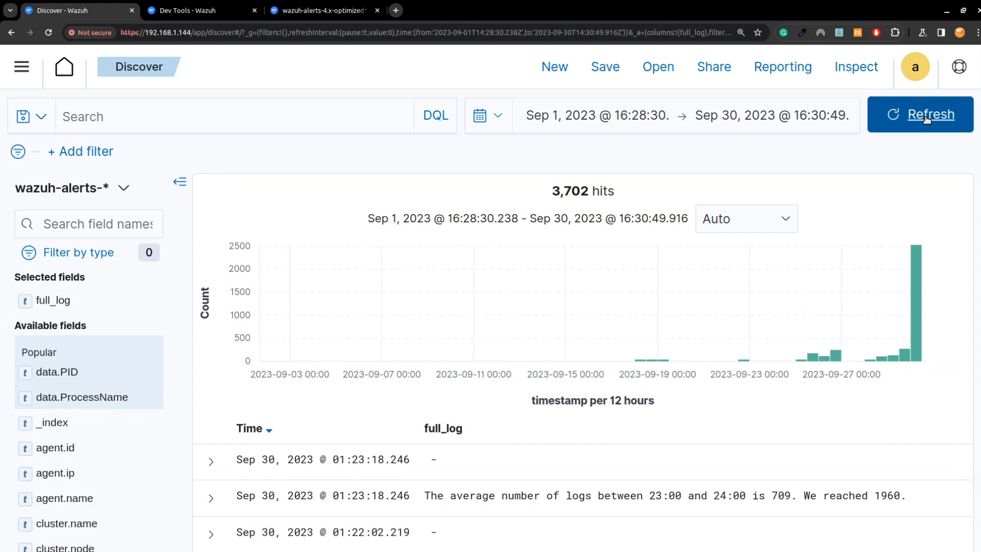
{"action": "mouse_move", "coordinate": [826, 194]}
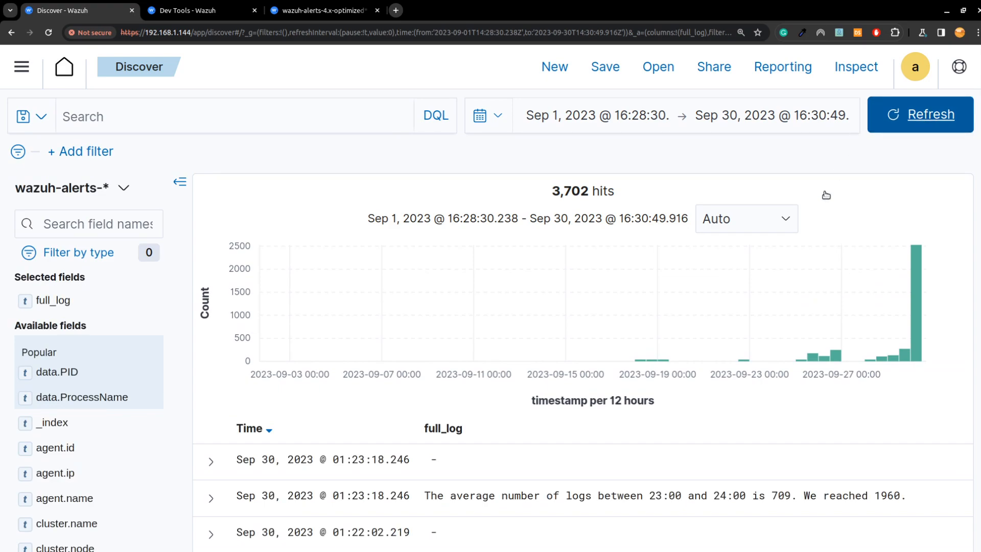
{"action": "left_click", "coordinate": [200, 10]}
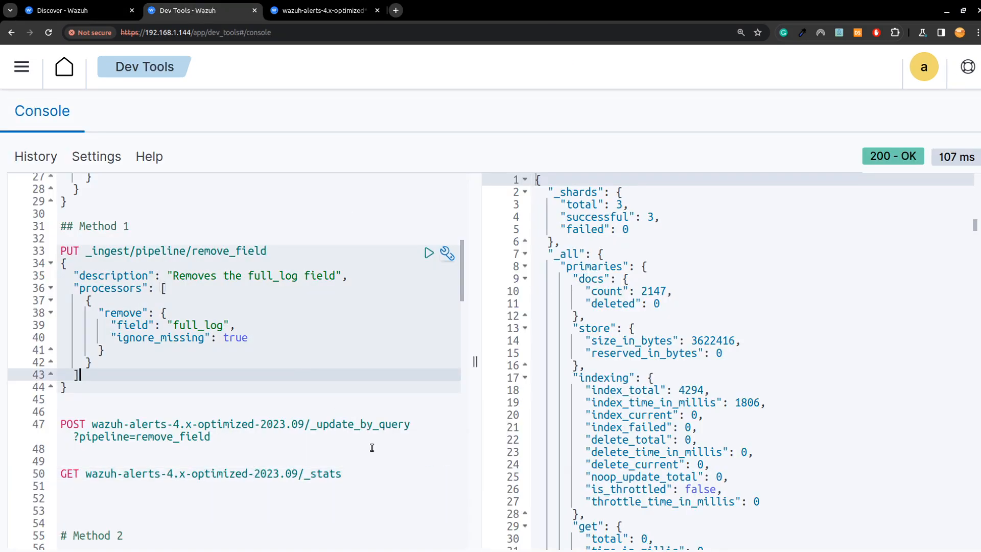
{"action": "mouse_move", "coordinate": [411, 431]}
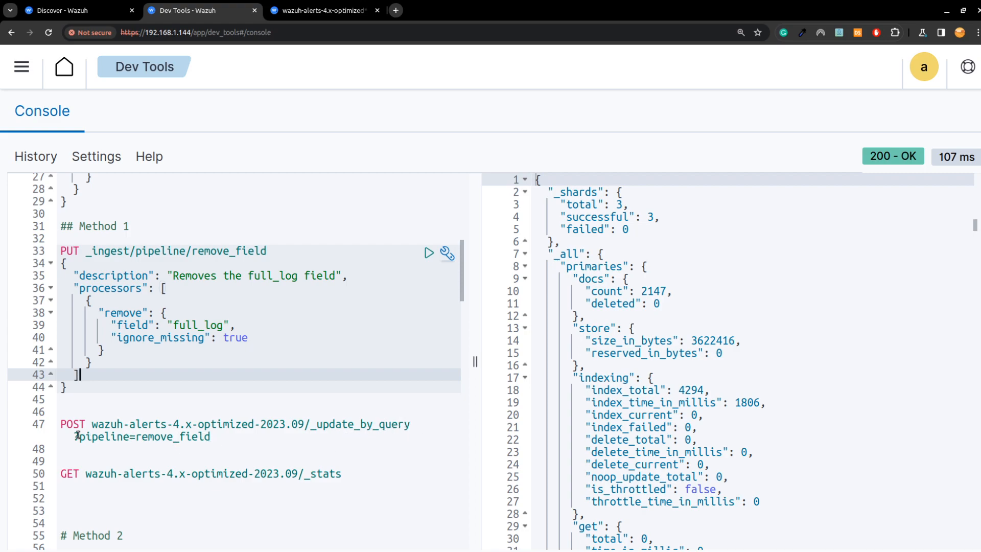
{"action": "scroll", "scroll_direction": "down", "scroll_amount": 3}
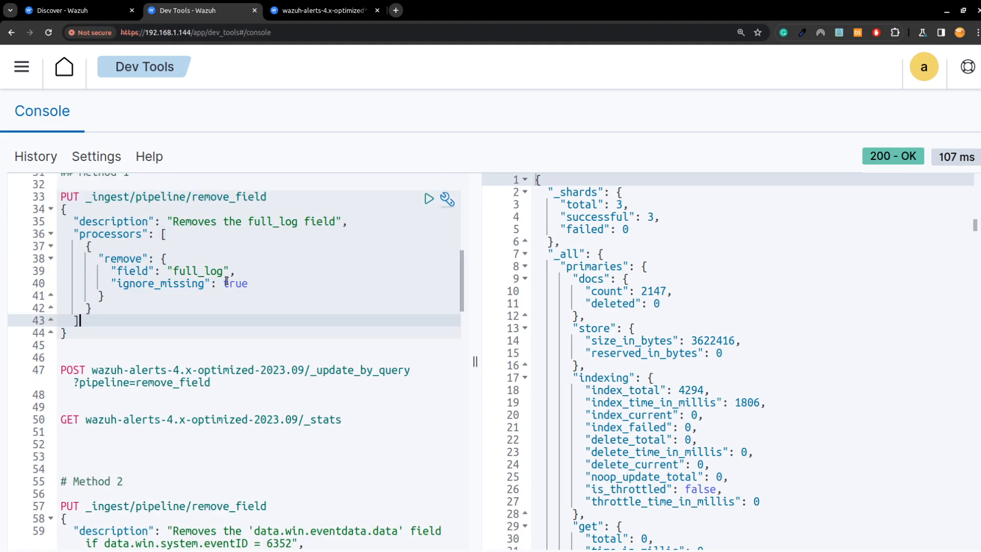
{"action": "mouse_move", "coordinate": [267, 300]}
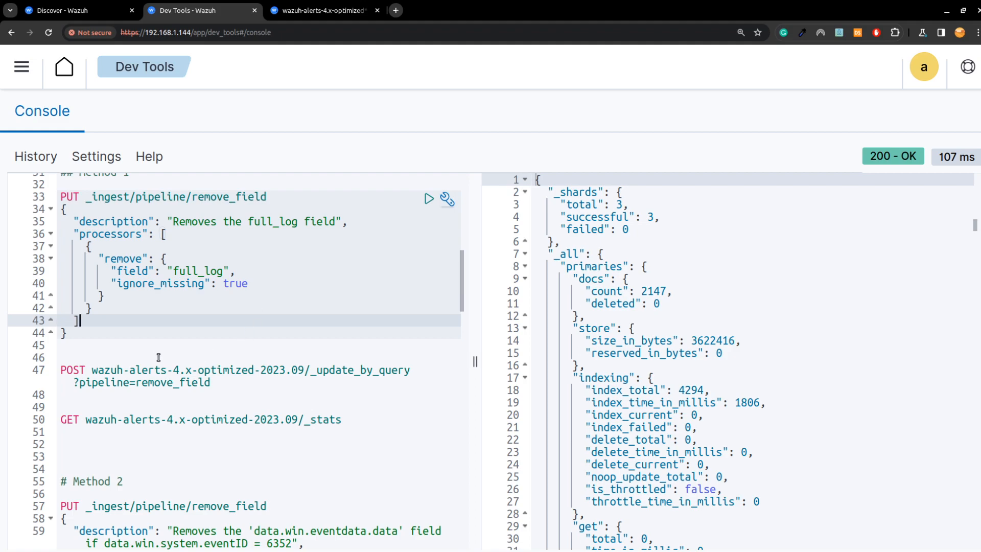
{"action": "scroll", "scroll_direction": "down", "scroll_amount": 3}
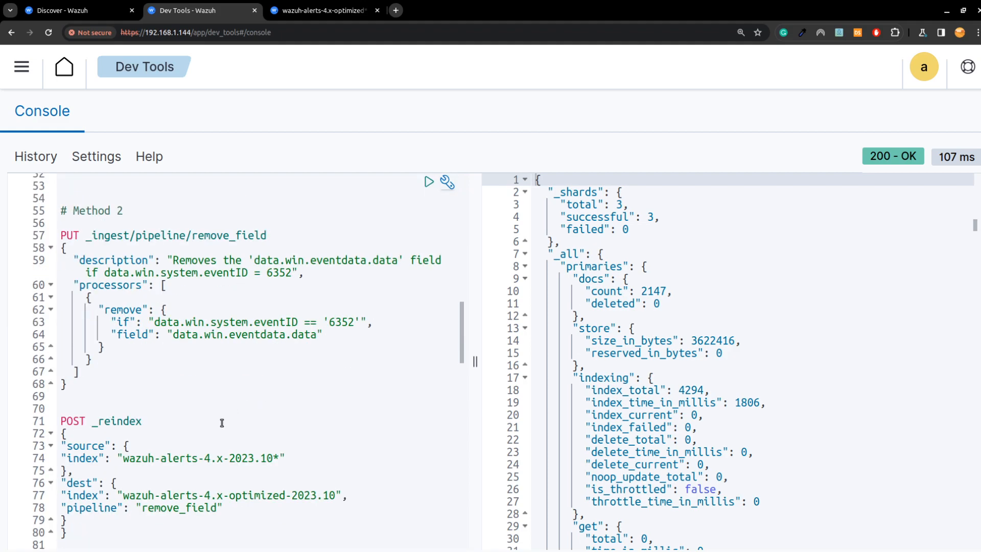
{"action": "scroll", "scroll_direction": "down", "scroll_amount": 3}
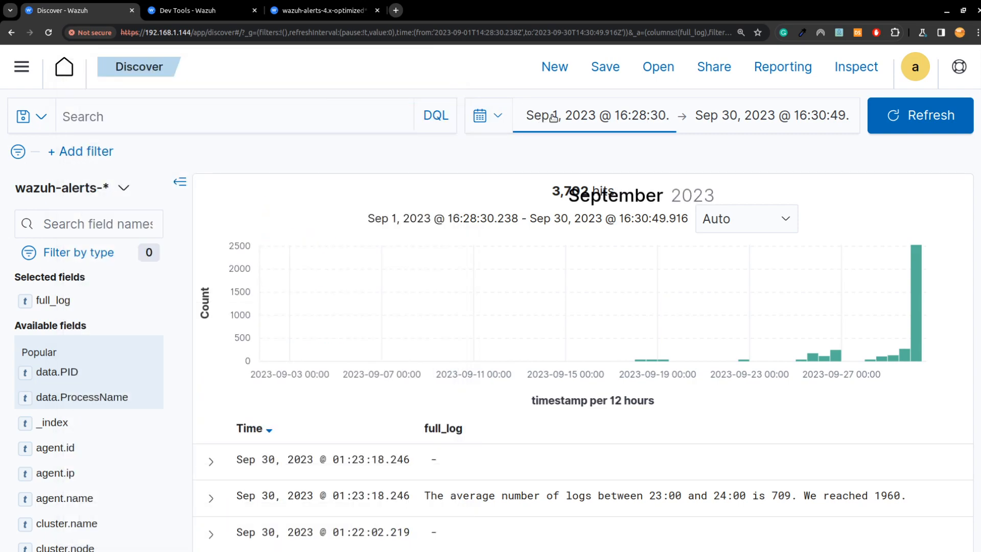
Set the Discover time range to August 1–31, 2023, showing 478 hits with full_log populated
{"action": "left_click", "coordinate": [593, 115]}
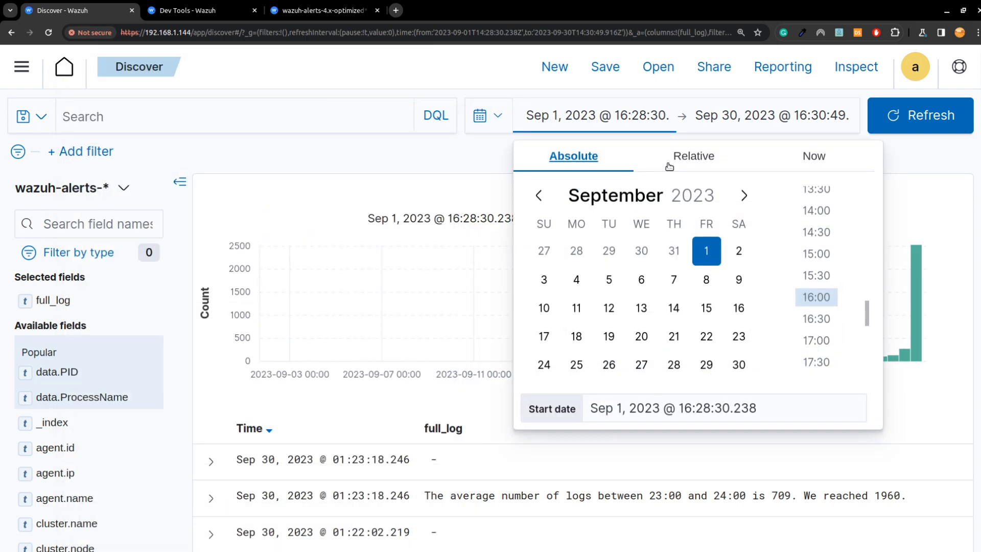
{"action": "left_click", "coordinate": [539, 195]}
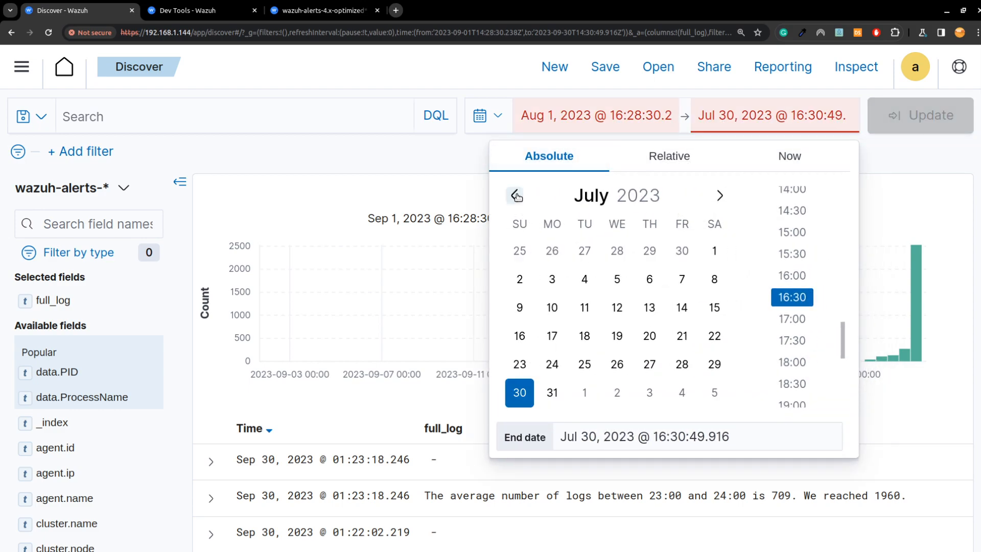
{"action": "left_click", "coordinate": [720, 195]}
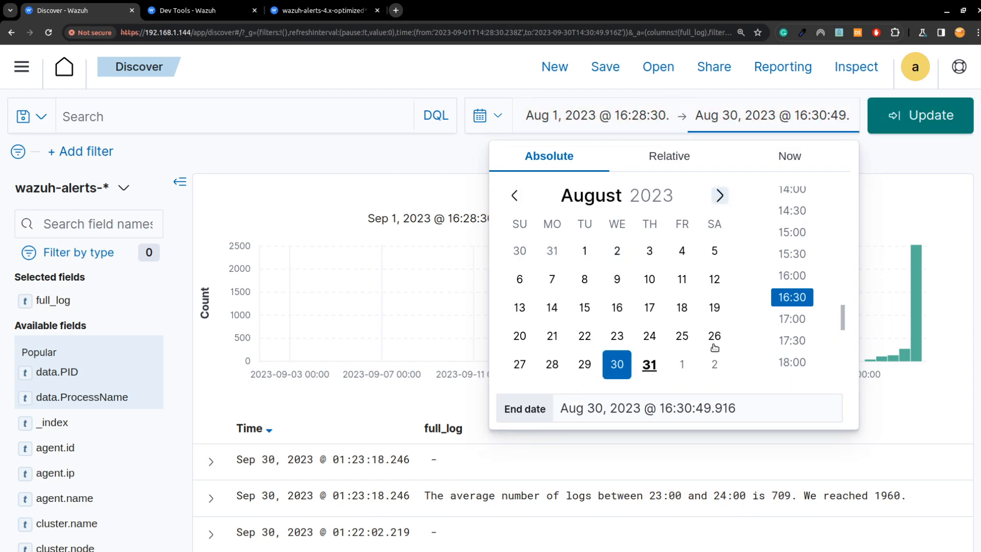
{"action": "left_click", "coordinate": [648, 364]}
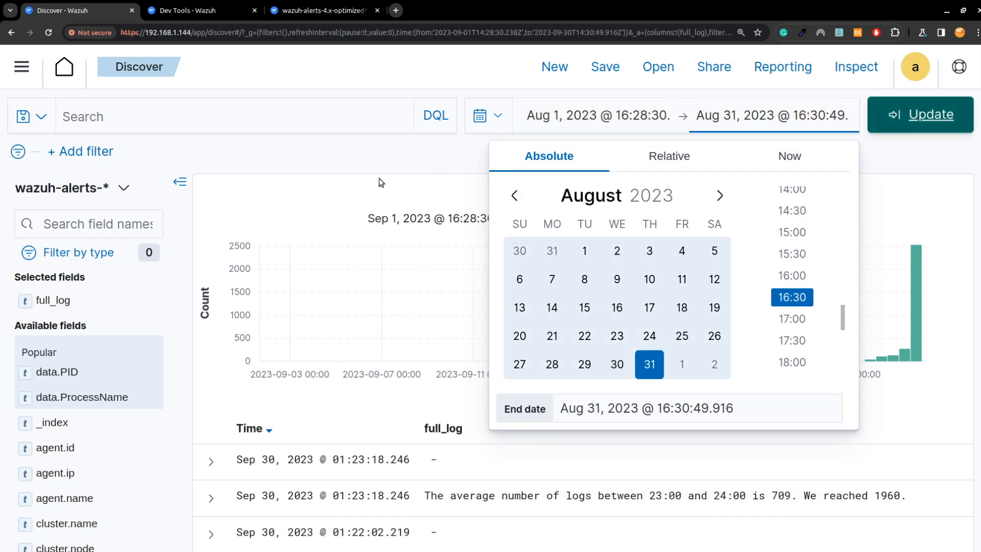
{"action": "left_click", "coordinate": [926, 114]}
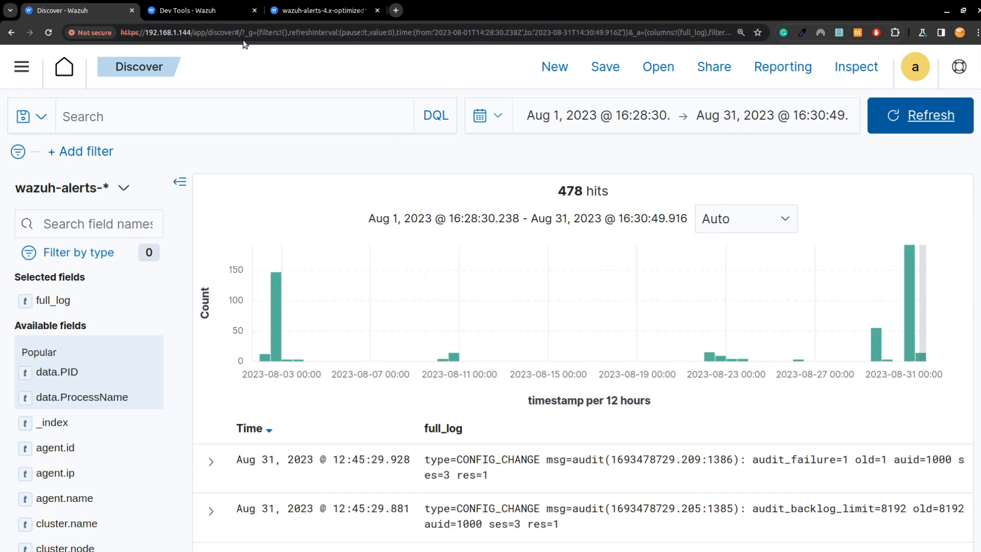
Glance at the Dev Tools console, check the August results again, and return to the console
{"action": "left_click", "coordinate": [200, 10]}
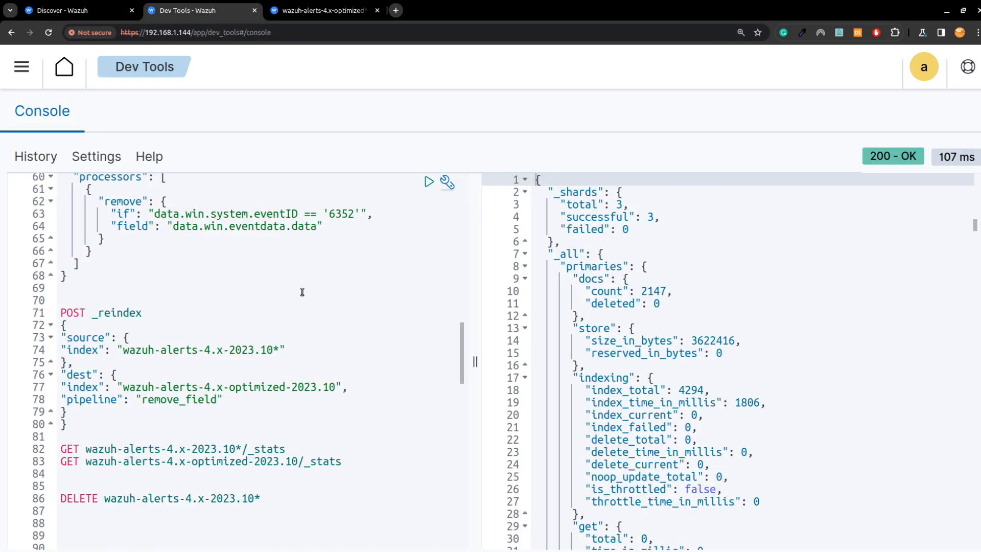
{"action": "left_click", "coordinate": [74, 10]}
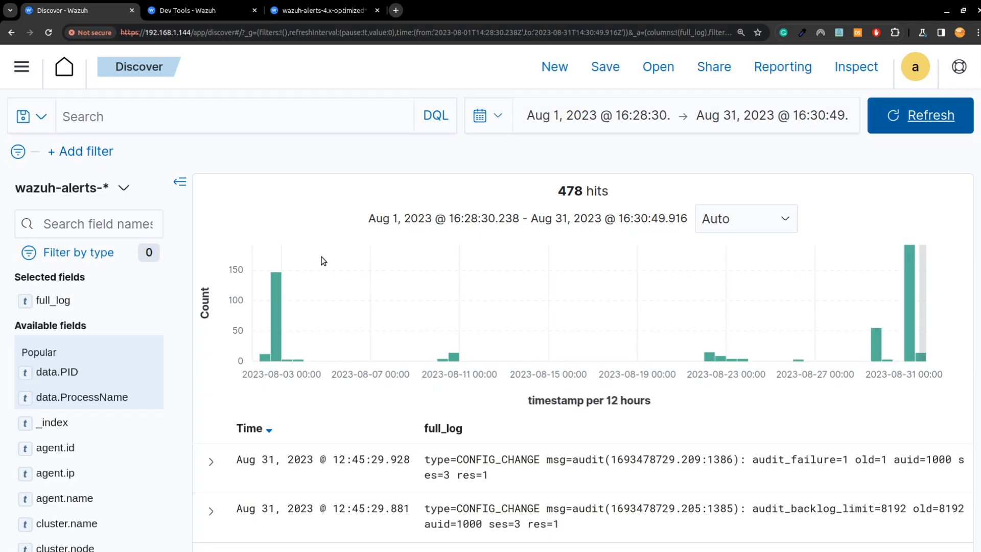
{"action": "mouse_move", "coordinate": [442, 402]}
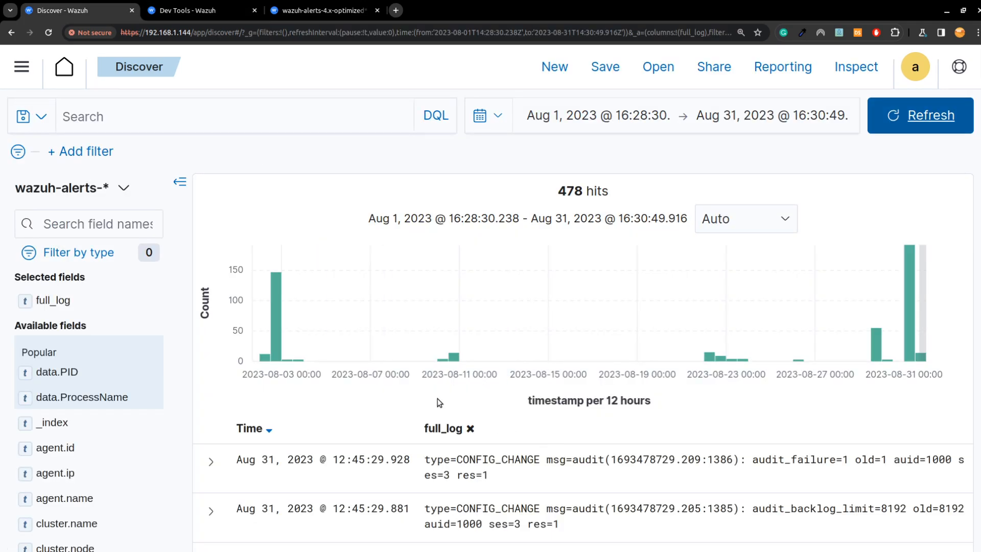
{"action": "left_click", "coordinate": [195, 10]}
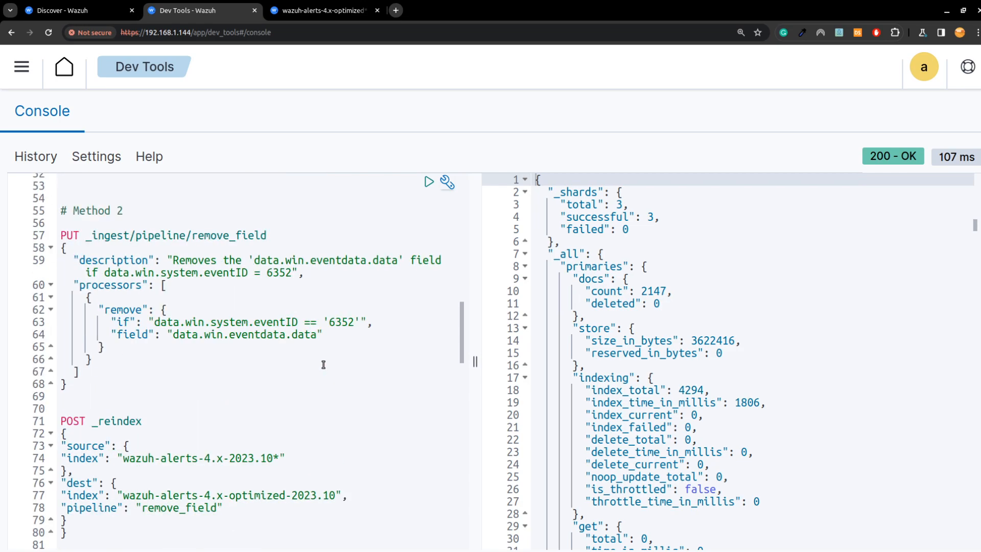
Rewrite the Method 2 reindex and _stats requests to target the 2023.08 indices
{"action": "scroll", "scroll_direction": "down", "scroll_amount": 3}
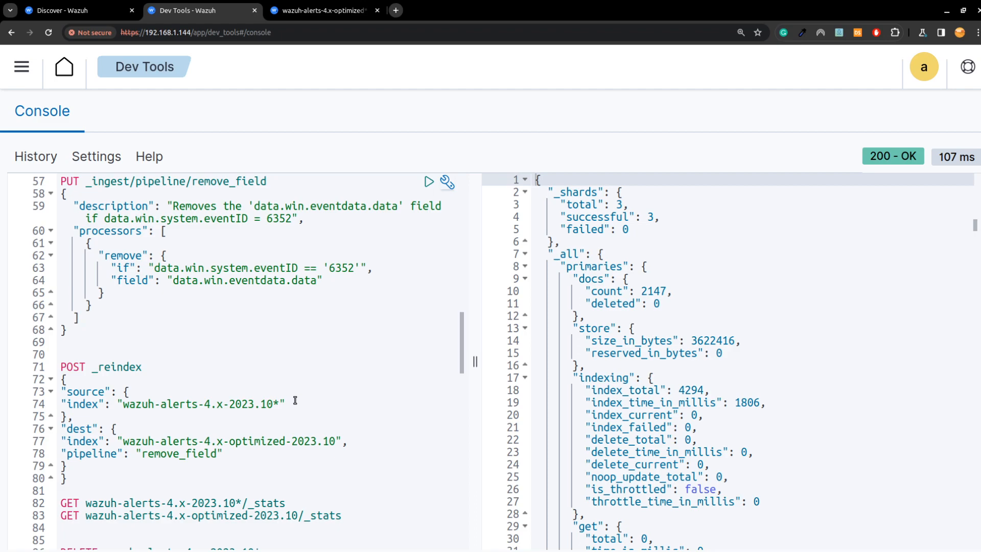
{"action": "left_click", "coordinate": [272, 403]}
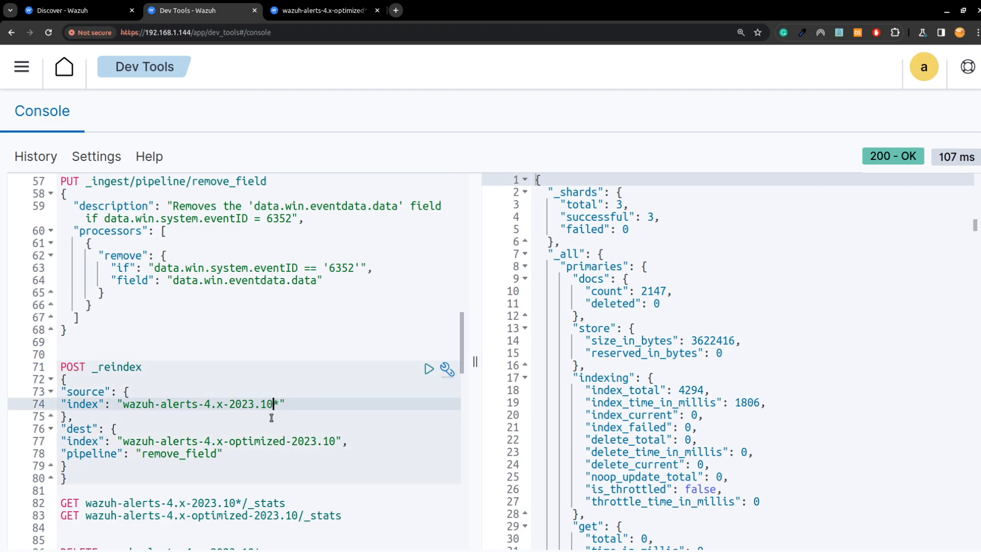
{"action": "type", "text": "08"}
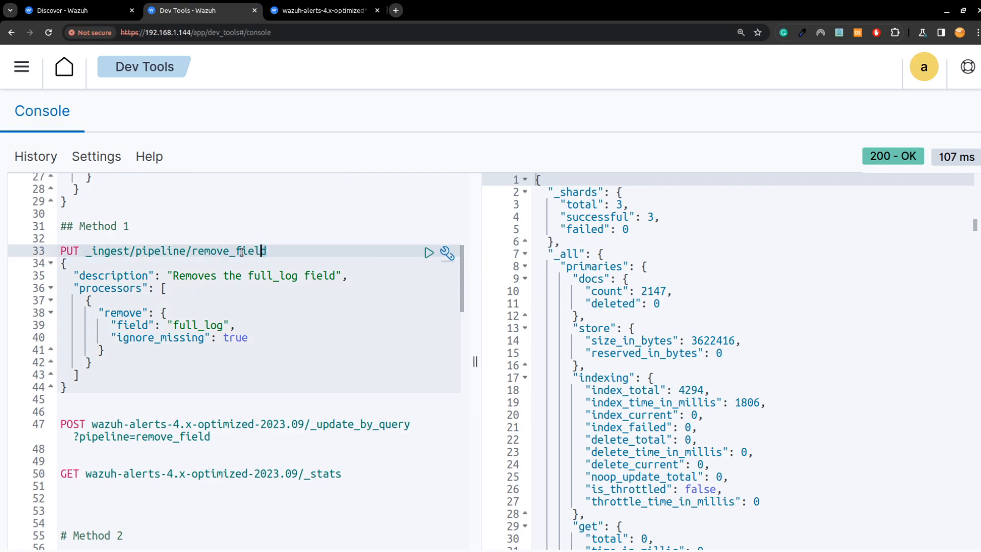
{"action": "scroll", "scroll_direction": "down", "scroll_amount": 3}
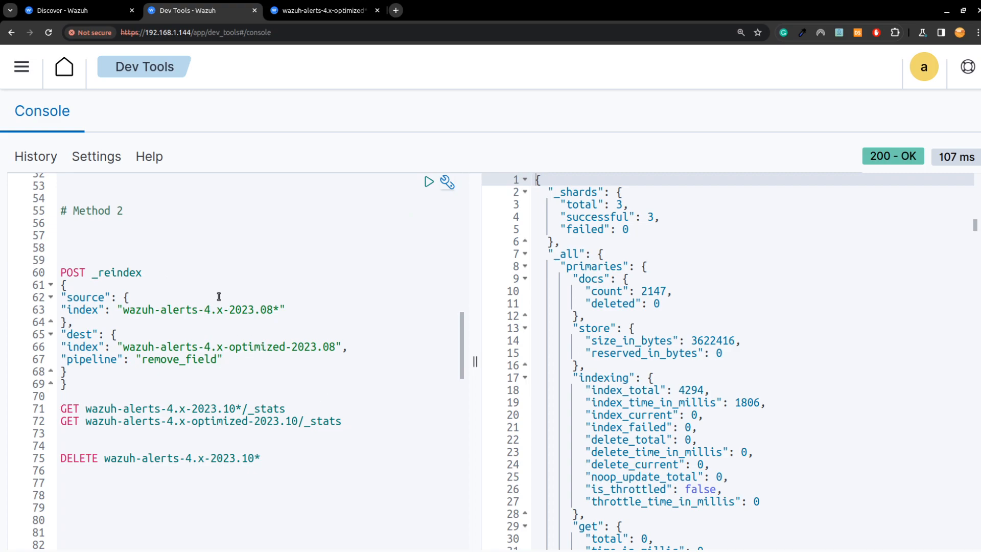
{"action": "left_click", "coordinate": [236, 409]}
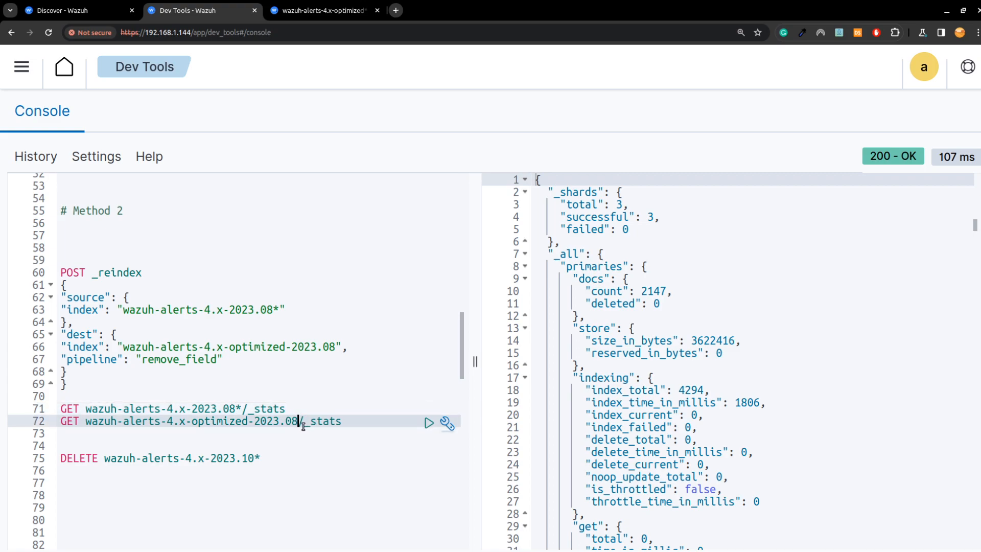
{"action": "mouse_move", "coordinate": [428, 409]}
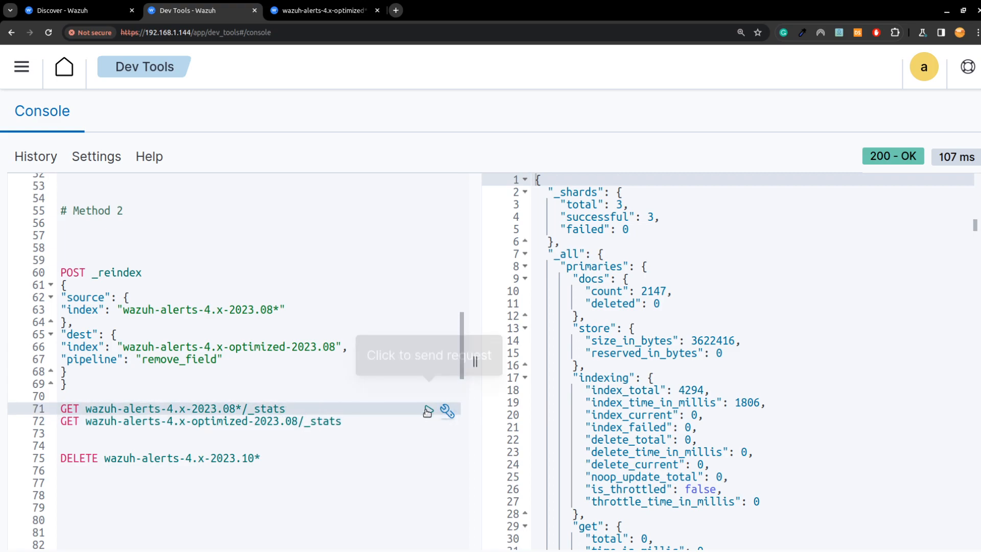
Check the original August indices hold 489 documents, then reindex them into wazuh-alerts-4.x-optimized-2023.08
{"action": "left_click", "coordinate": [429, 411]}
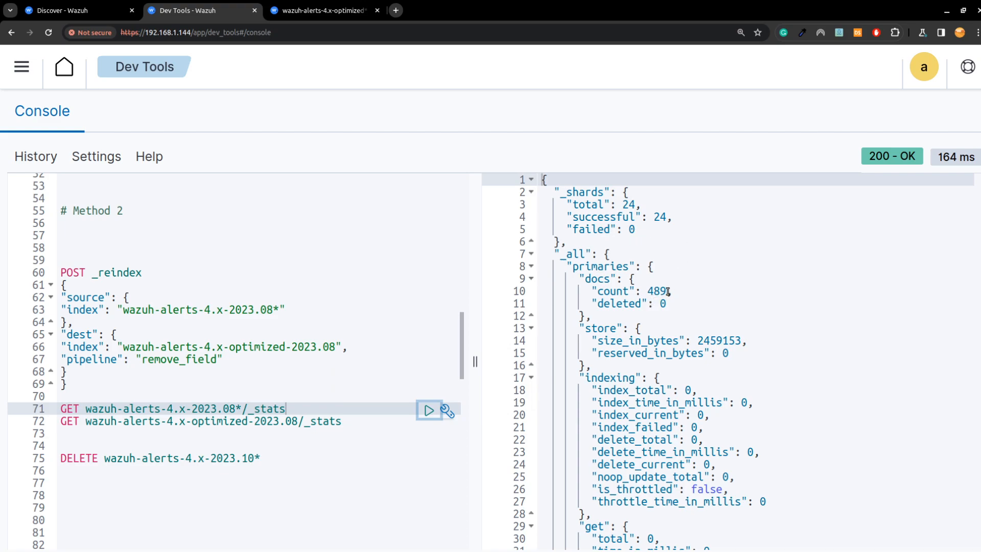
{"action": "double_click", "coordinate": [655, 291]}
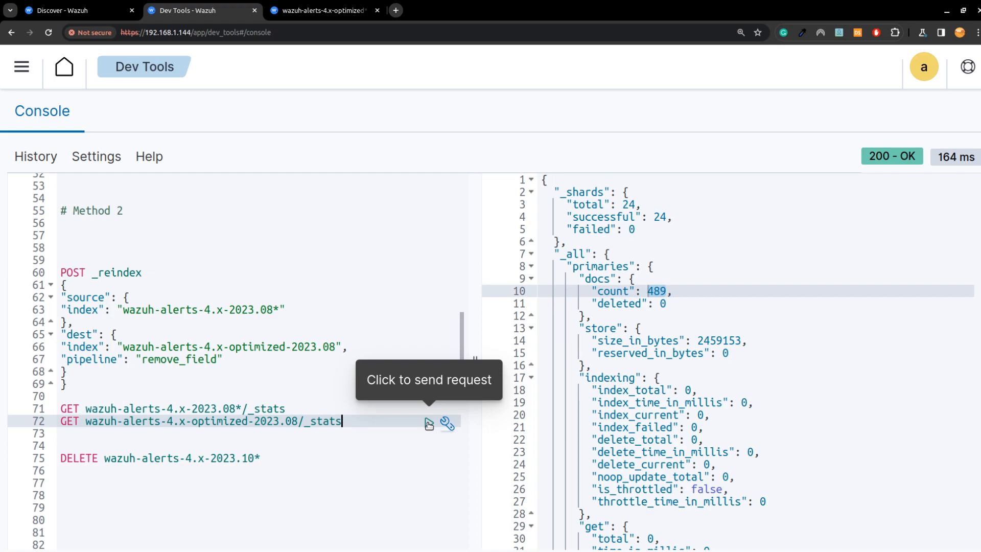
{"action": "left_click", "coordinate": [429, 423]}
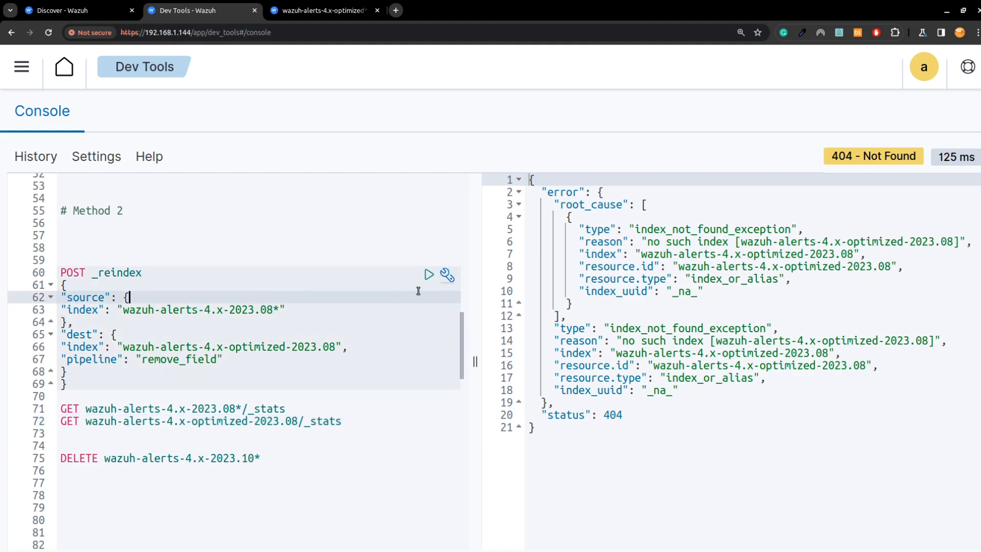
{"action": "left_click", "coordinate": [429, 275]}
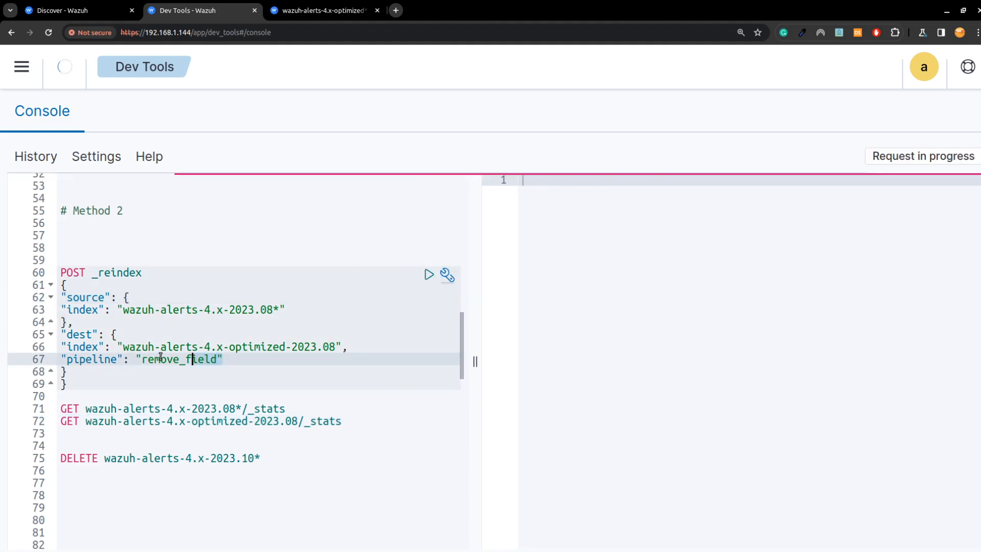
{"action": "left_click", "coordinate": [430, 275]}
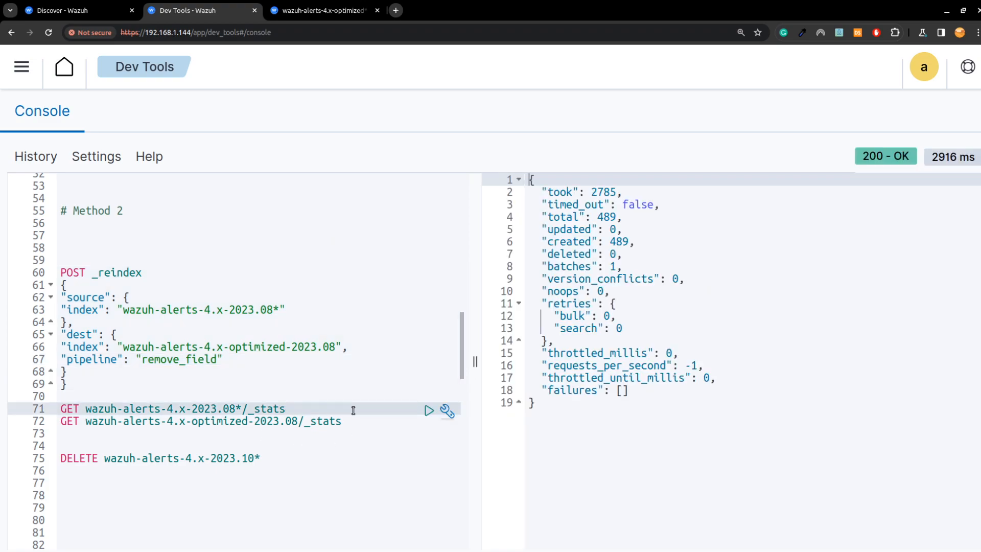
{"action": "mouse_move", "coordinate": [430, 411]}
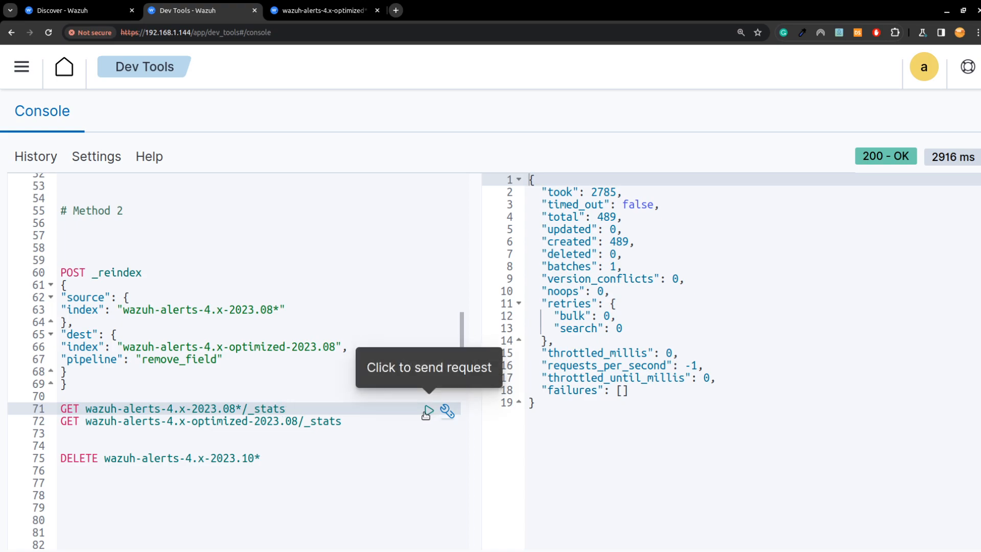
Compare stats: original August indices at 2,459,153 bytes versus 770,524 for the optimized index
{"action": "left_click", "coordinate": [429, 410]}
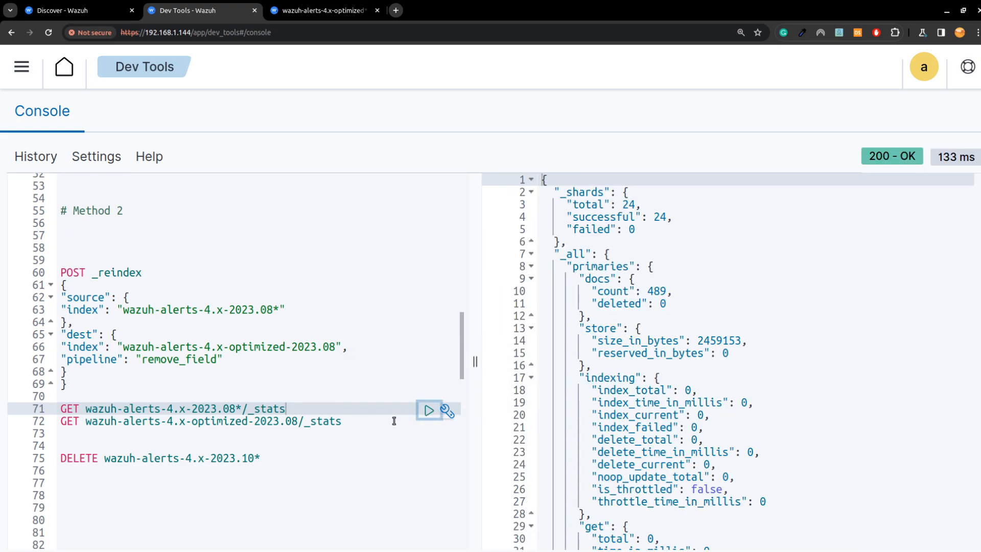
{"action": "mouse_move", "coordinate": [428, 423]}
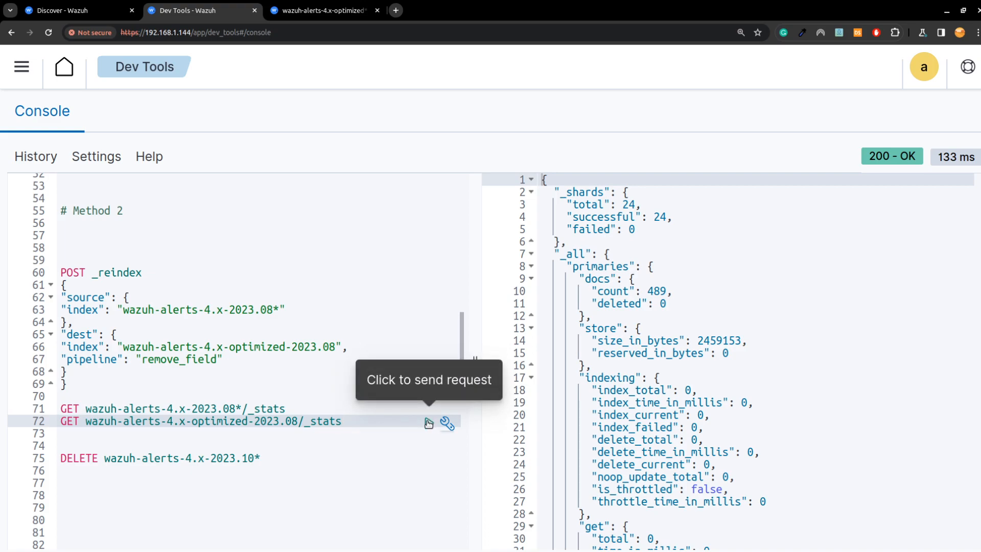
{"action": "left_click", "coordinate": [429, 424]}
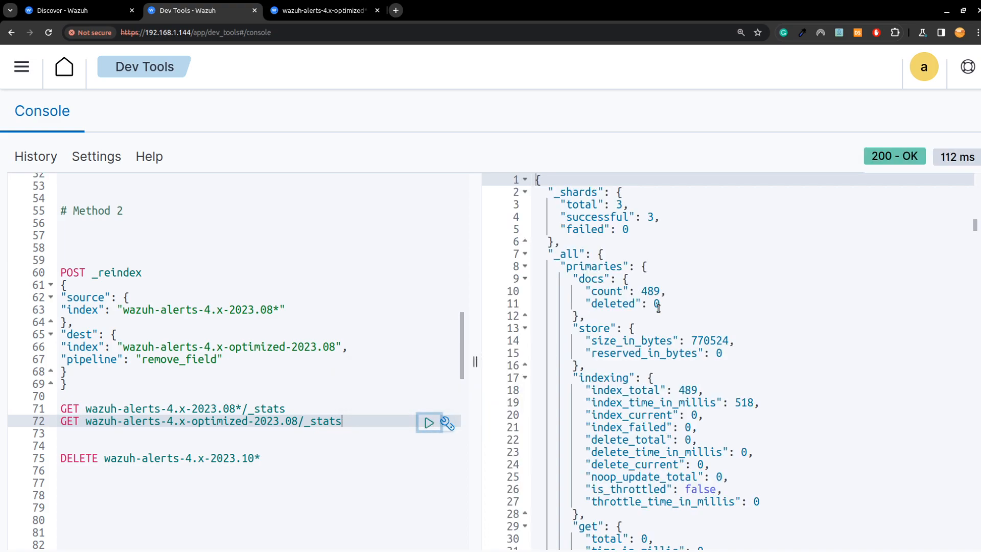
{"action": "left_click", "coordinate": [430, 409]}
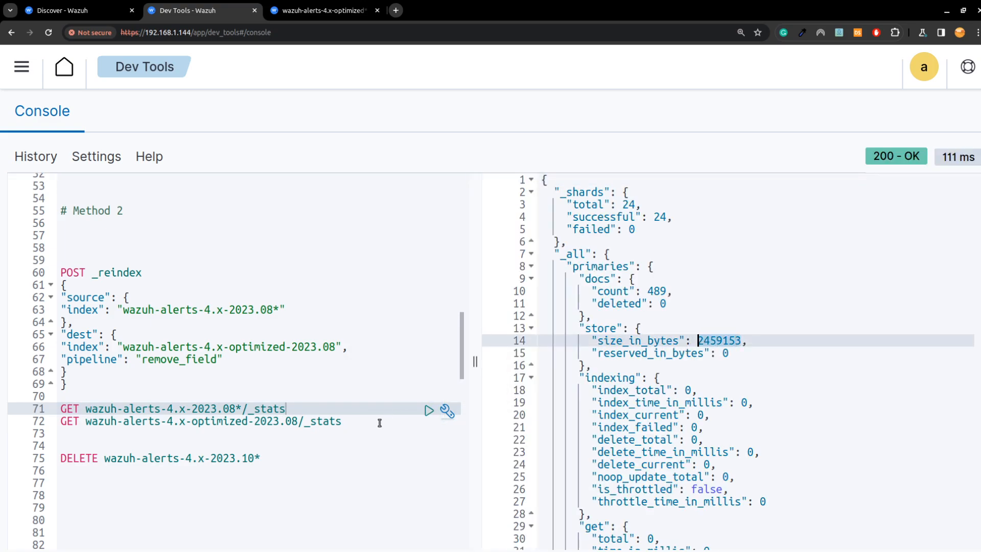
{"action": "left_click", "coordinate": [429, 422]}
{"action": "type", "text": "8"}
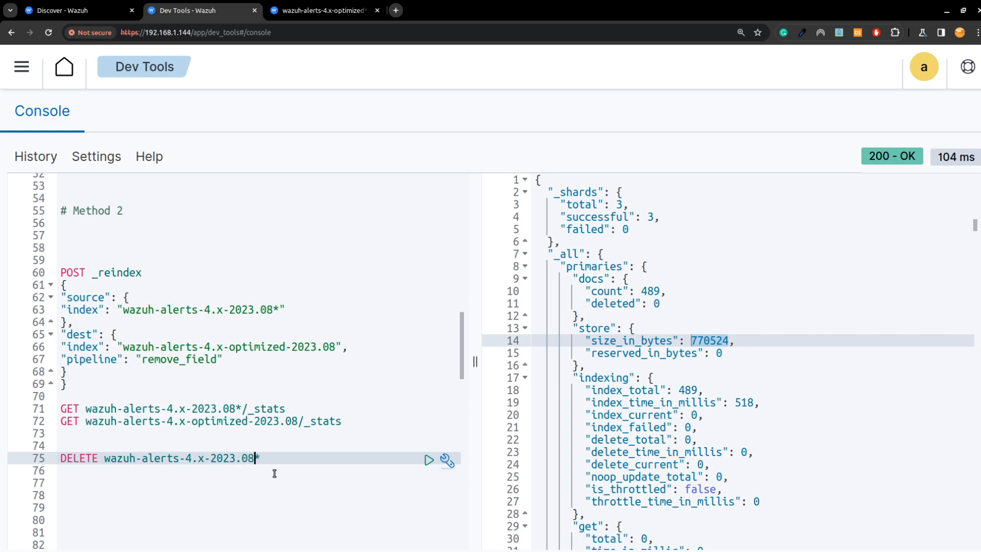
{"action": "mouse_move", "coordinate": [430, 461]}
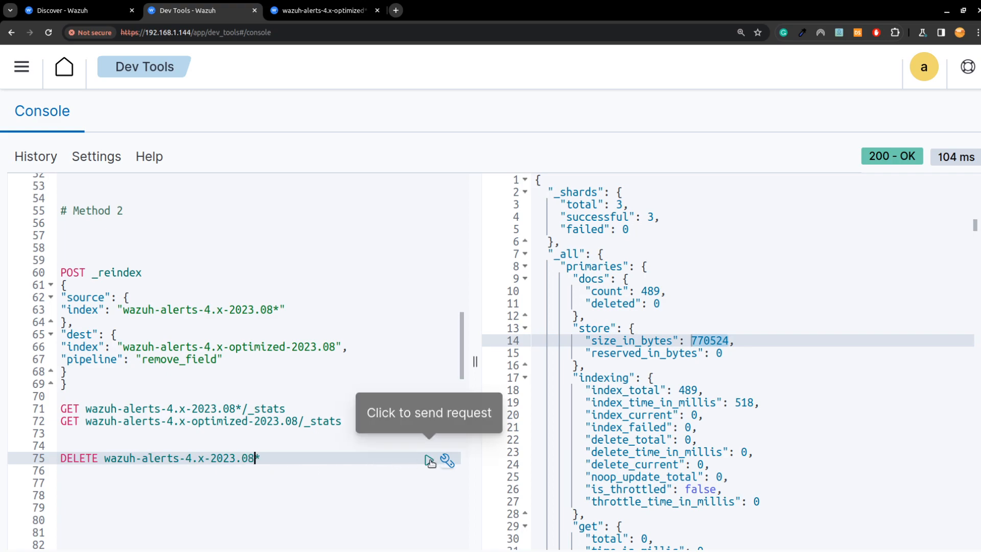
Delete the original wazuh-alerts-4.x-2023.08* indices and switch to Discover
{"action": "left_click", "coordinate": [429, 460]}
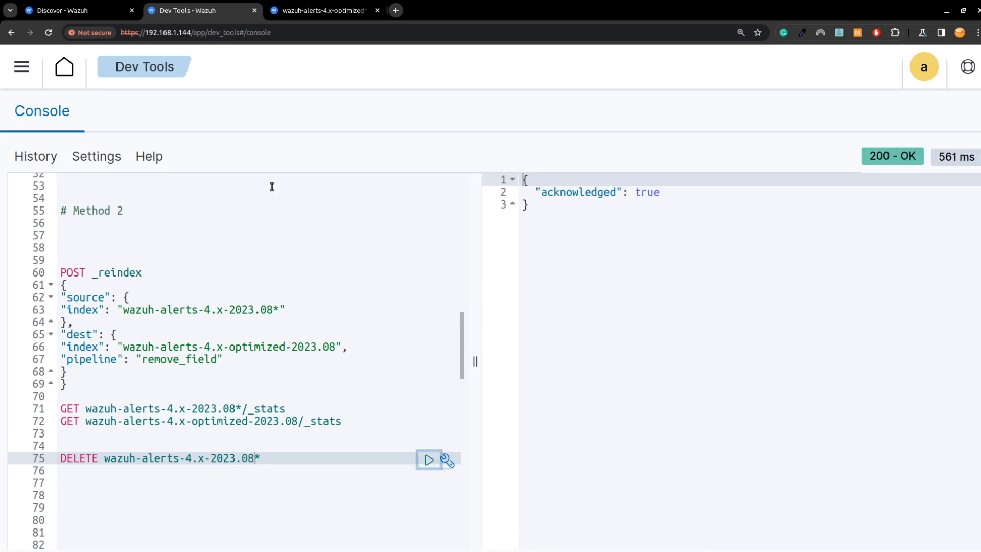
{"action": "left_click", "coordinate": [74, 10]}
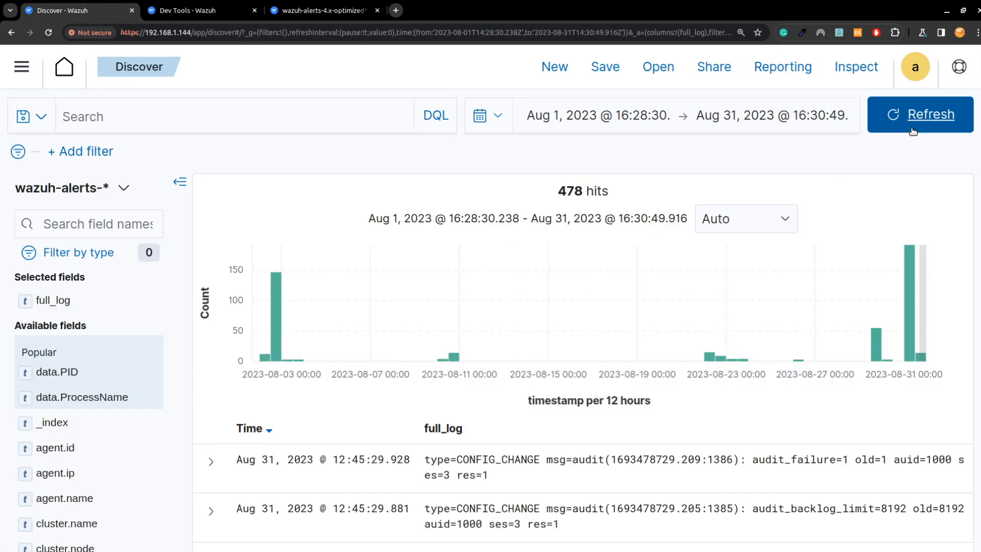
Refresh the 478 August alerts to confirm full_log is empty, then return to the console
{"action": "left_click", "coordinate": [920, 114]}
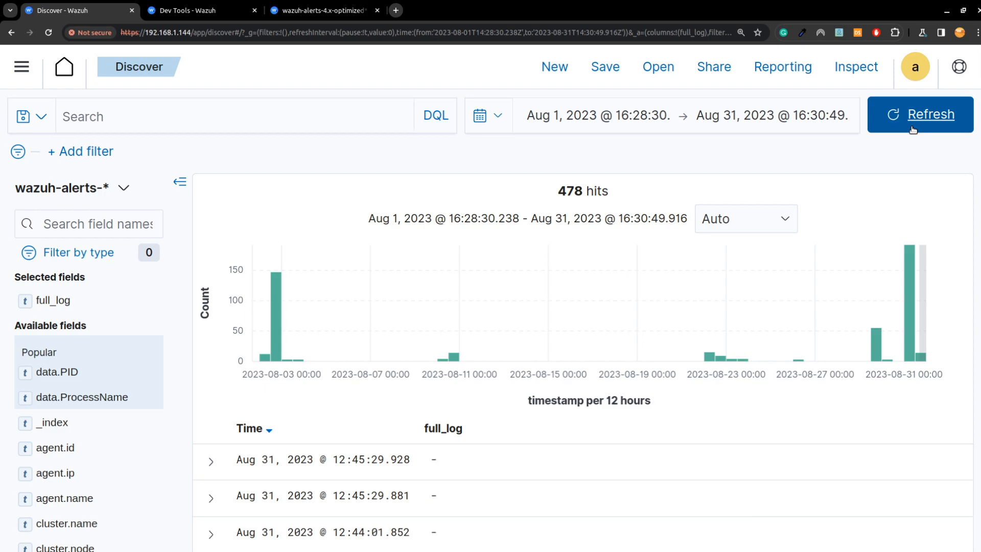
{"action": "scroll", "scroll_direction": "down", "scroll_amount": 3}
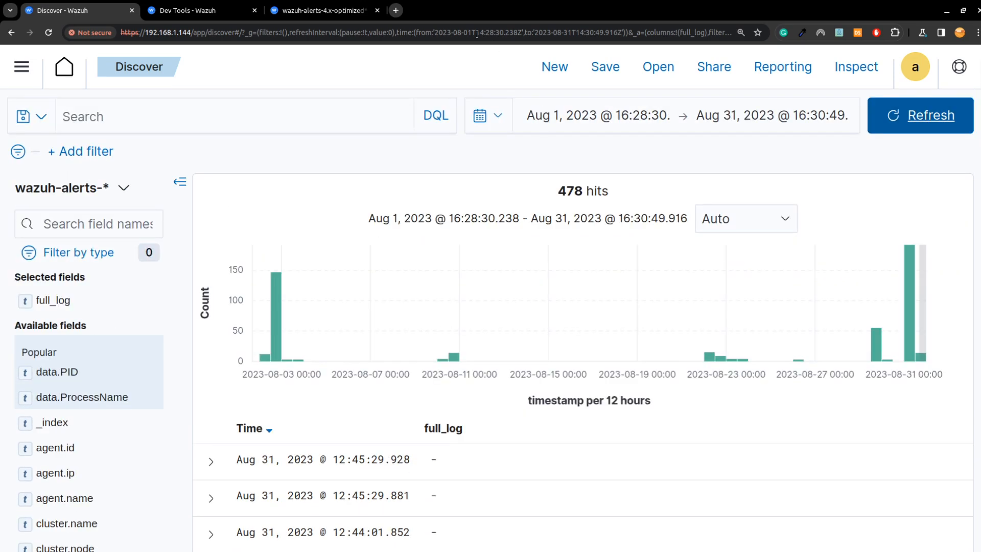
{"action": "left_click", "coordinate": [200, 10]}
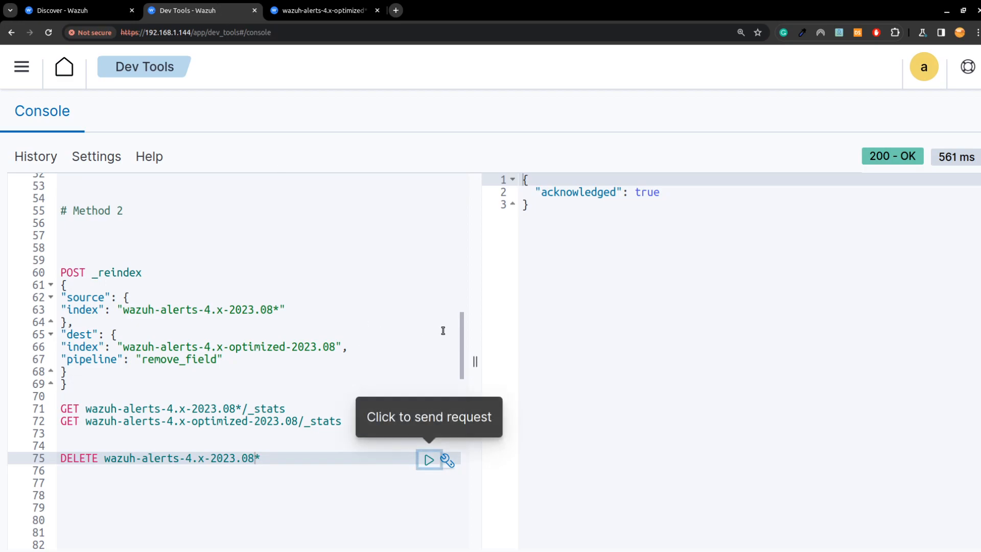